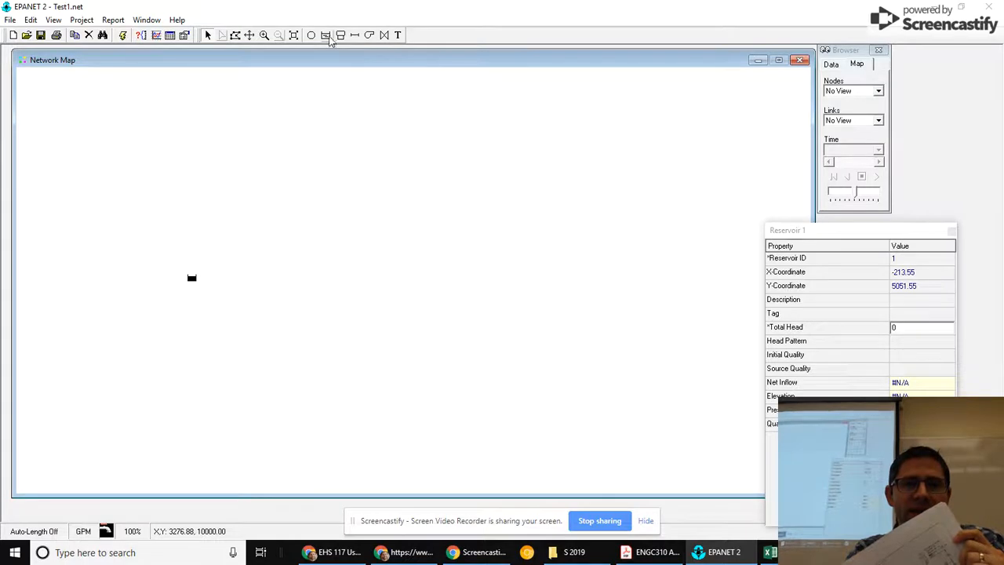
pyautogui.moveTo(339, 34)
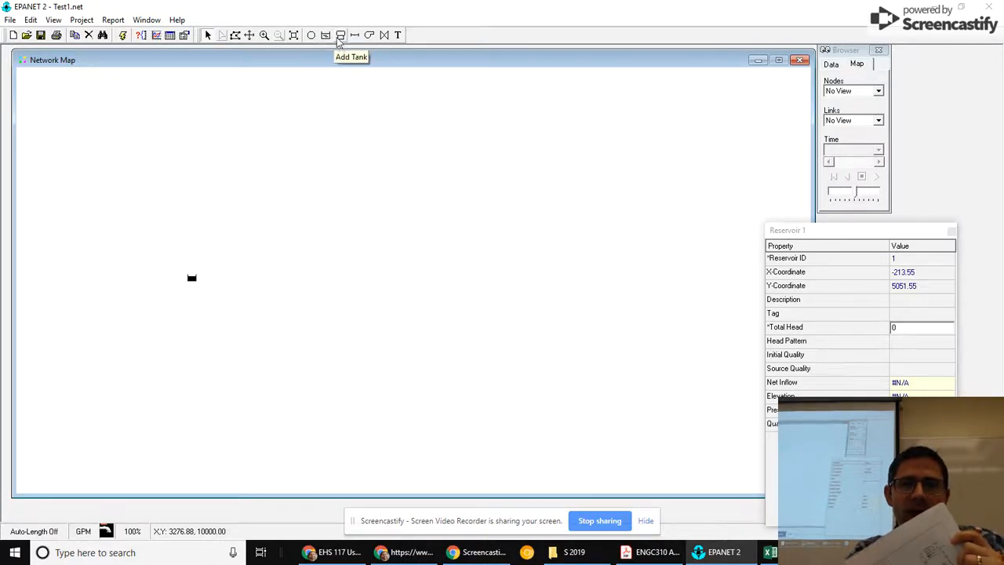
pyautogui.moveTo(210, 298)
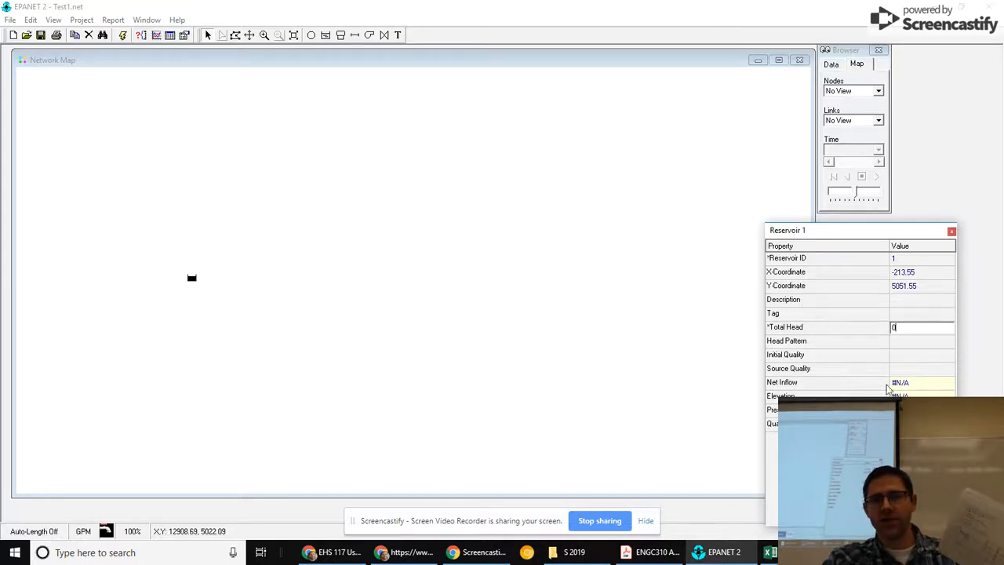
pyautogui.moveTo(289, 198)
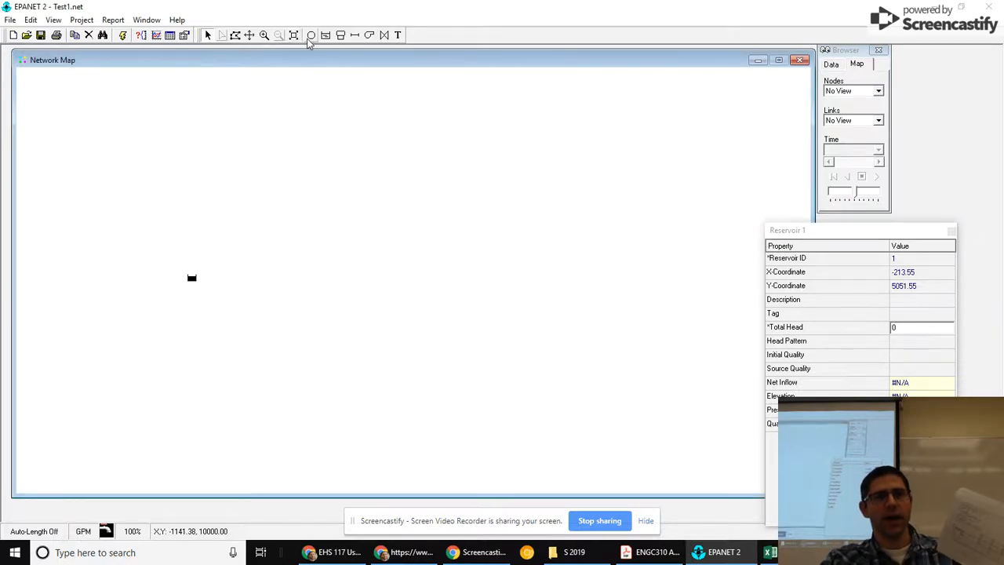
pyautogui.moveTo(311, 34)
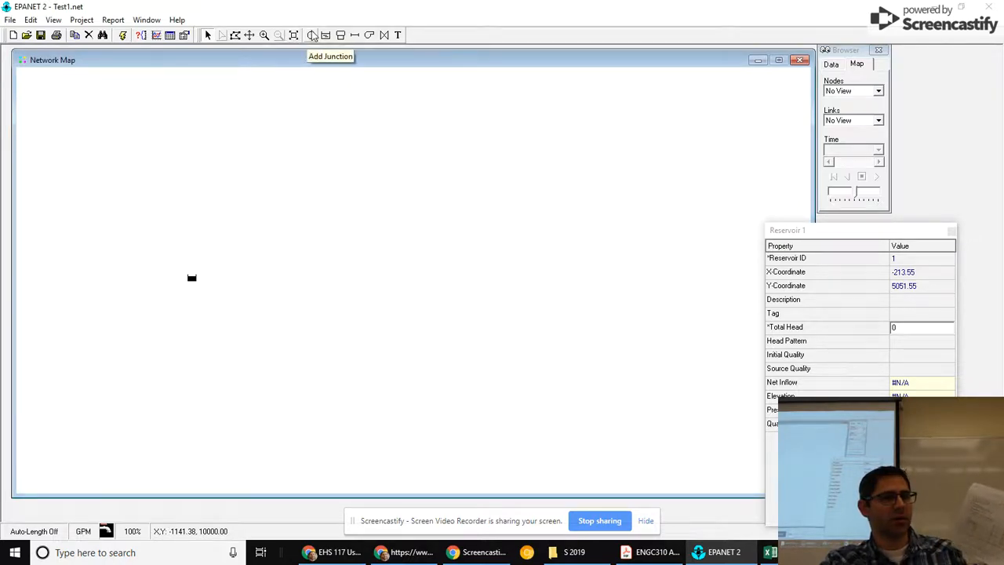
pyautogui.moveTo(312, 41)
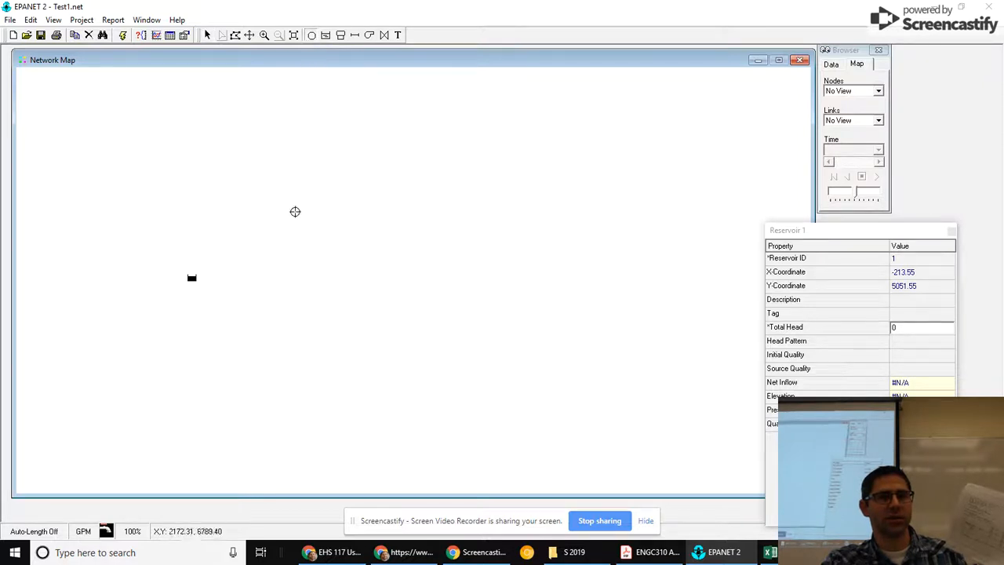
pyautogui.moveTo(306, 293)
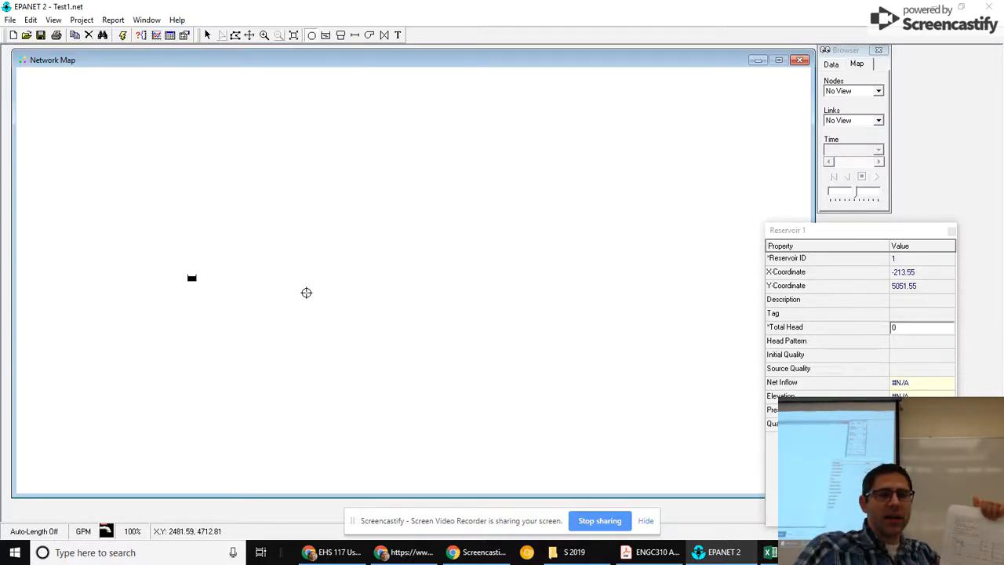
pyautogui.moveTo(308, 239)
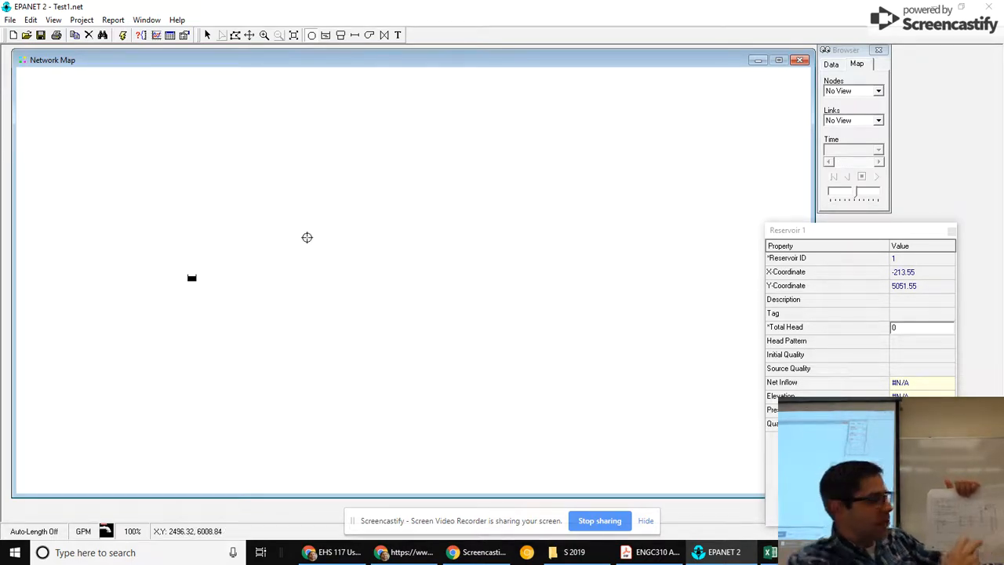
# Step: Place the top-row junctions right of the reservoir and two junctions below the grid's columns
pyautogui.click(316, 238)
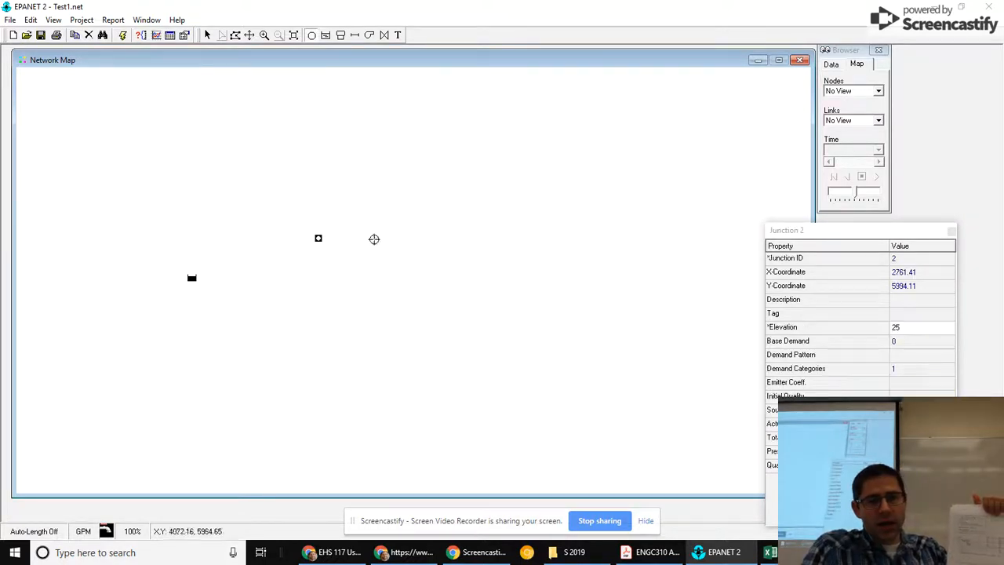
pyautogui.click(445, 233)
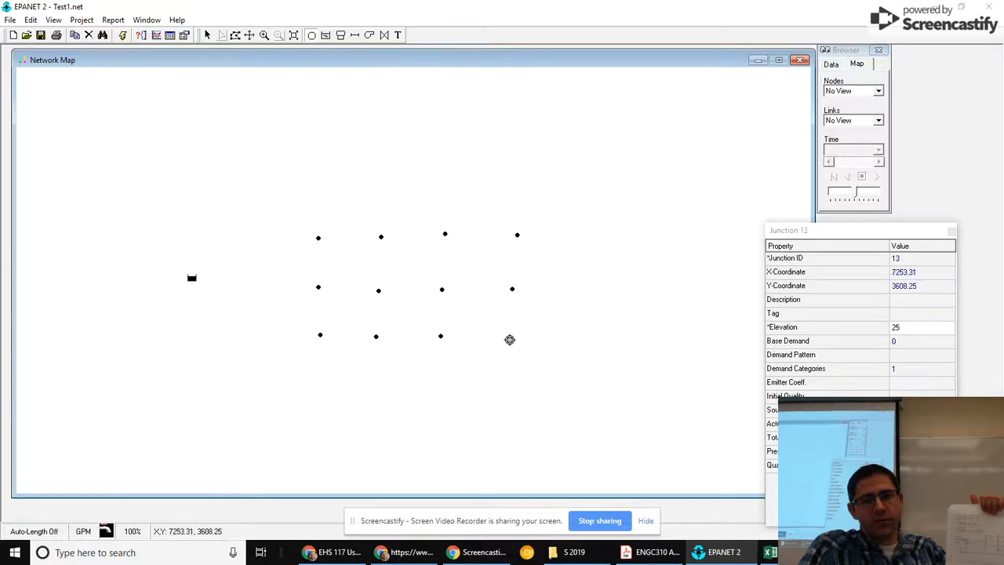
pyautogui.click(511, 384)
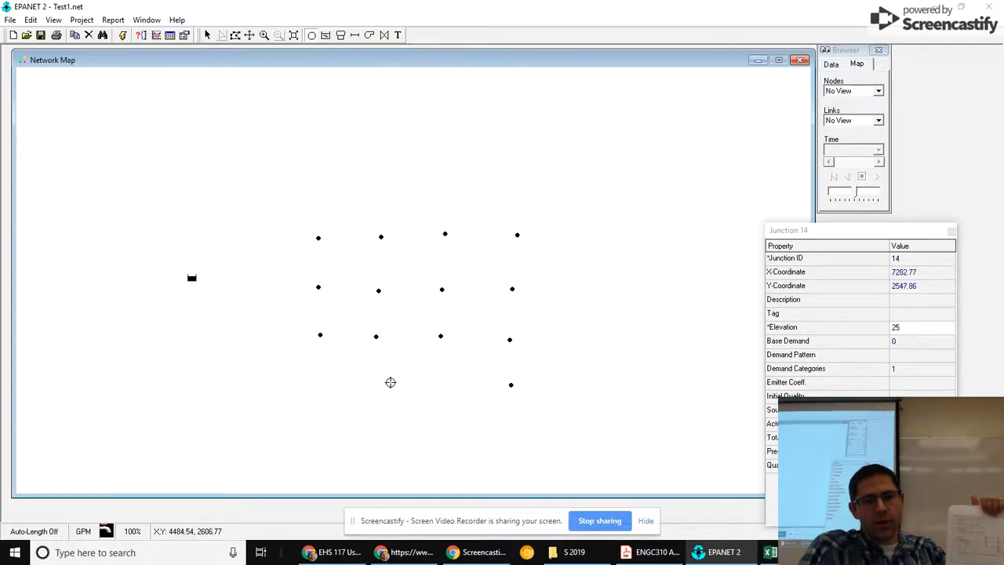
pyautogui.click(379, 382)
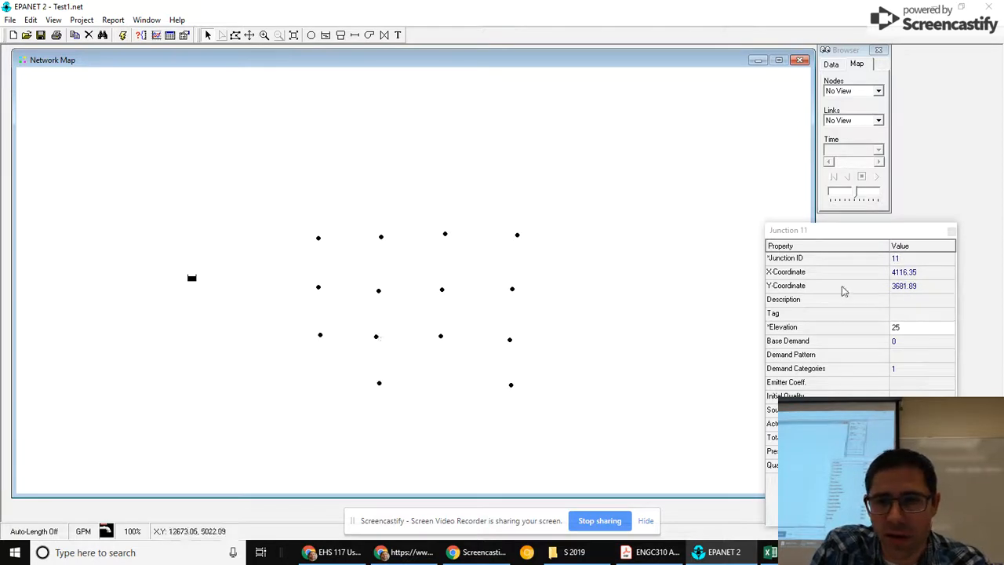
pyautogui.click(376, 336)
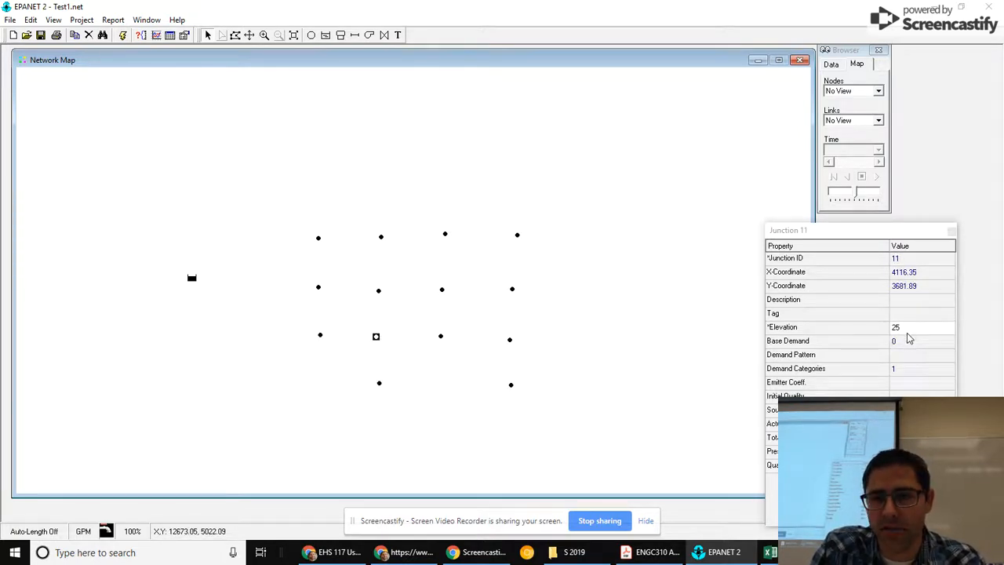
pyautogui.moveTo(461, 340)
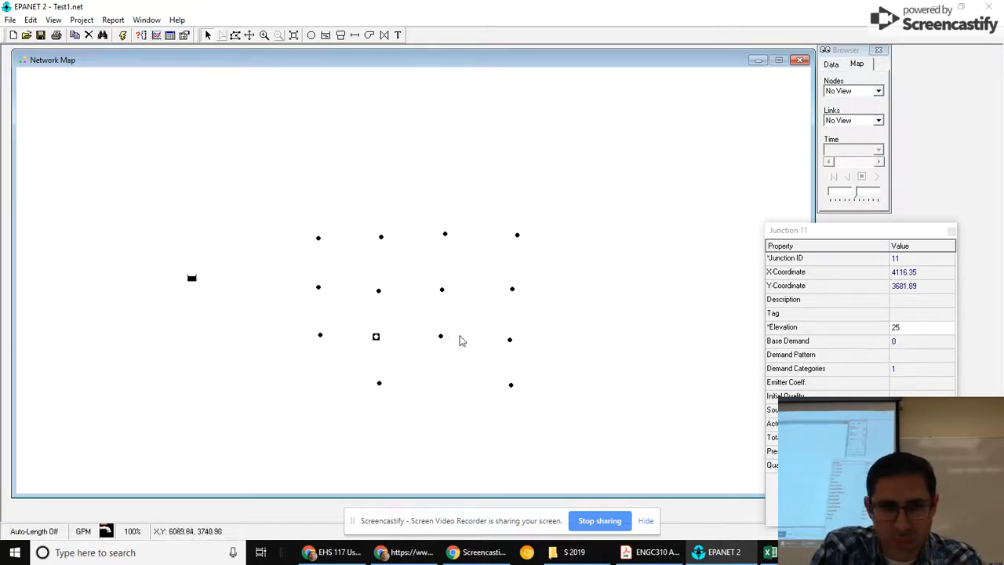
pyautogui.click(439, 335)
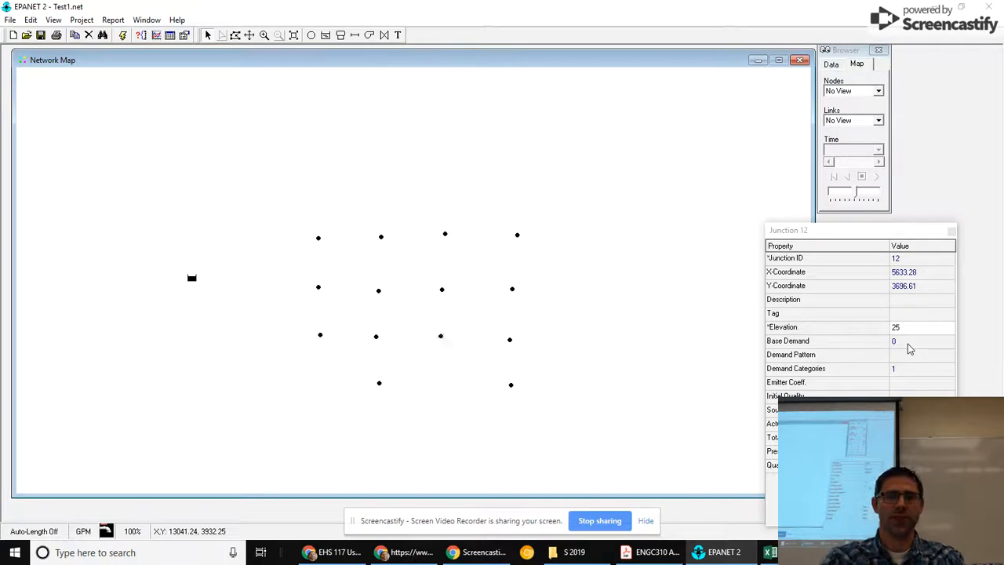
pyautogui.moveTo(343, 176)
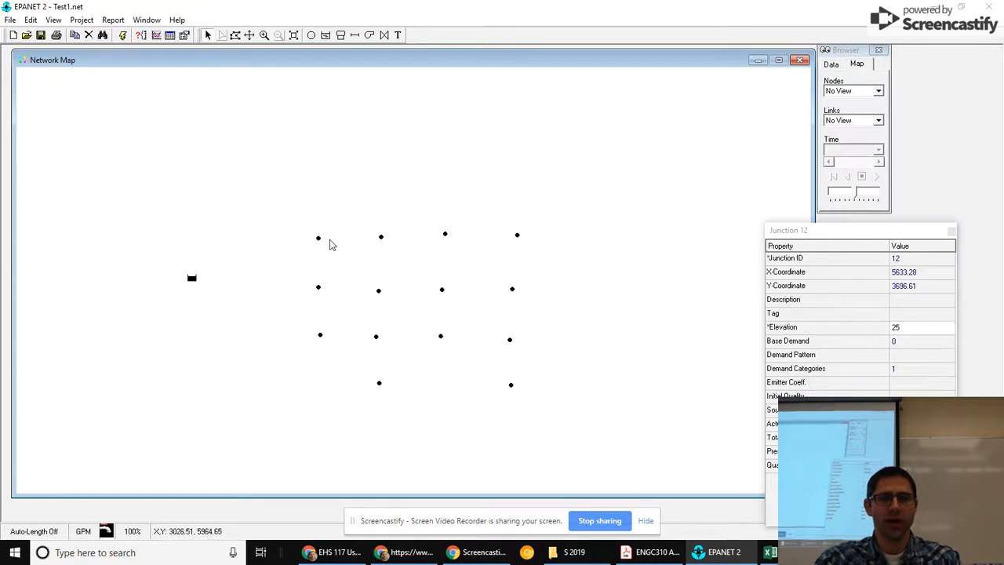
# Step: Give the top-left junction a base demand of 4.5 and move on to Junction 3
pyautogui.click(317, 237)
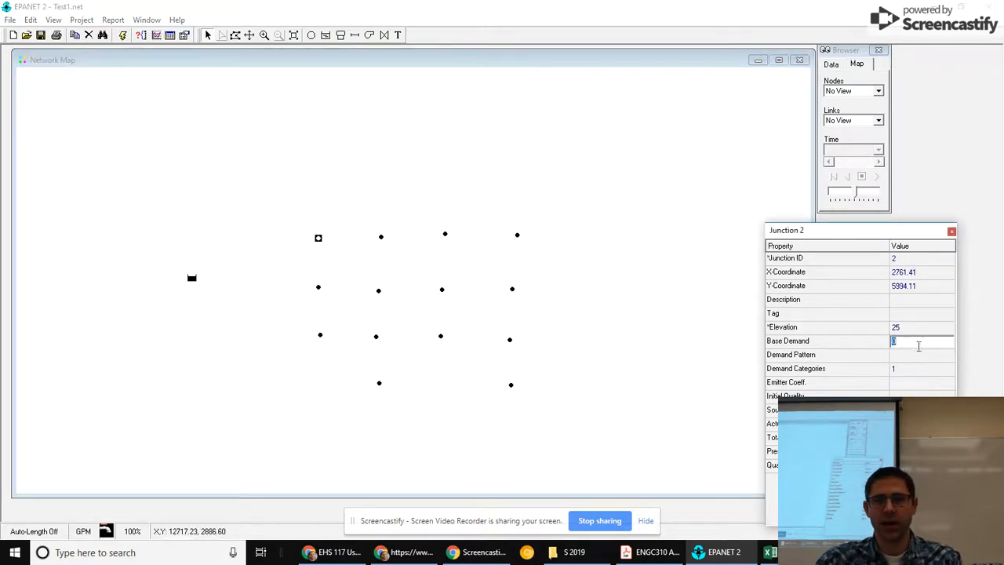
pyautogui.write('4.5')
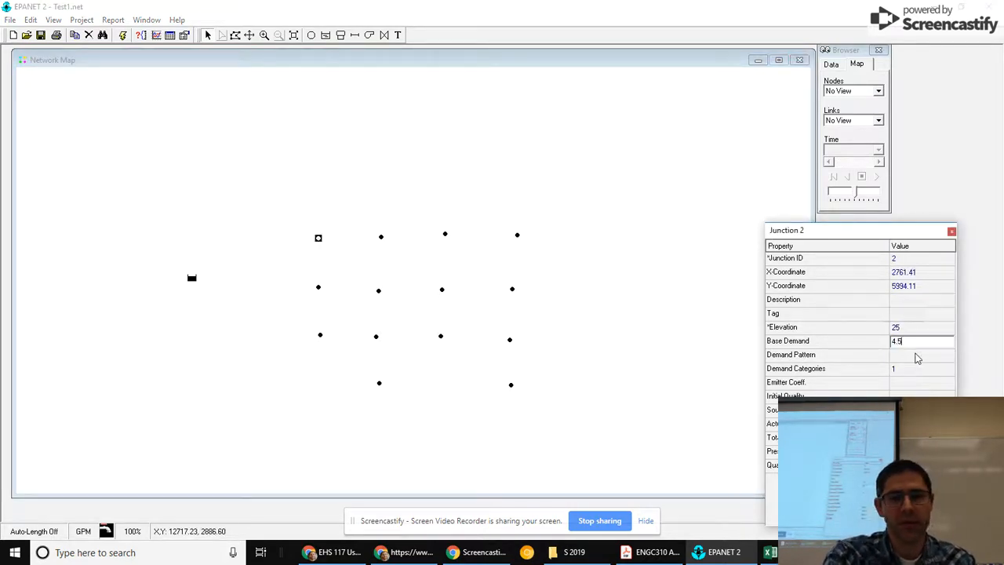
pyautogui.moveTo(379, 236)
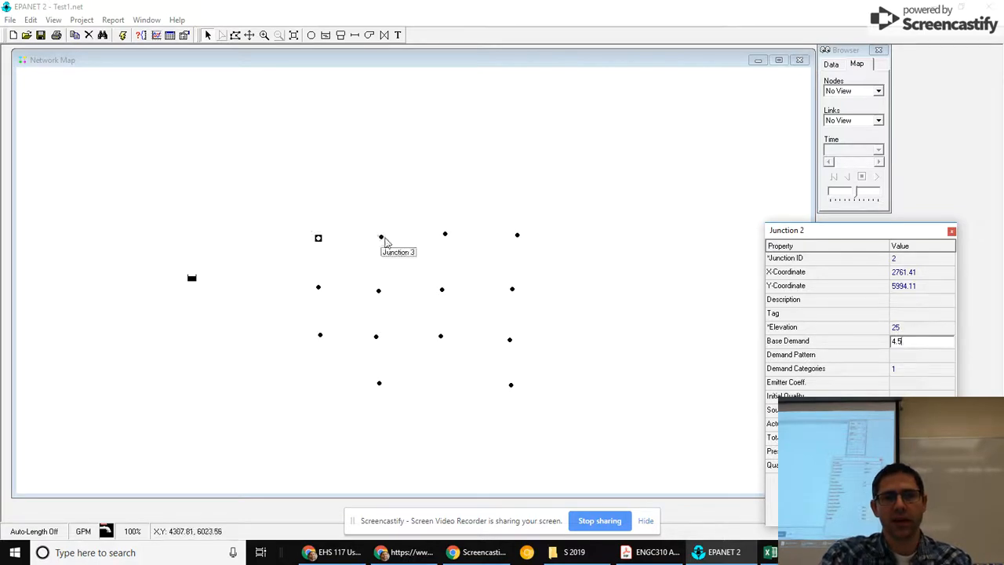
pyautogui.click(380, 237)
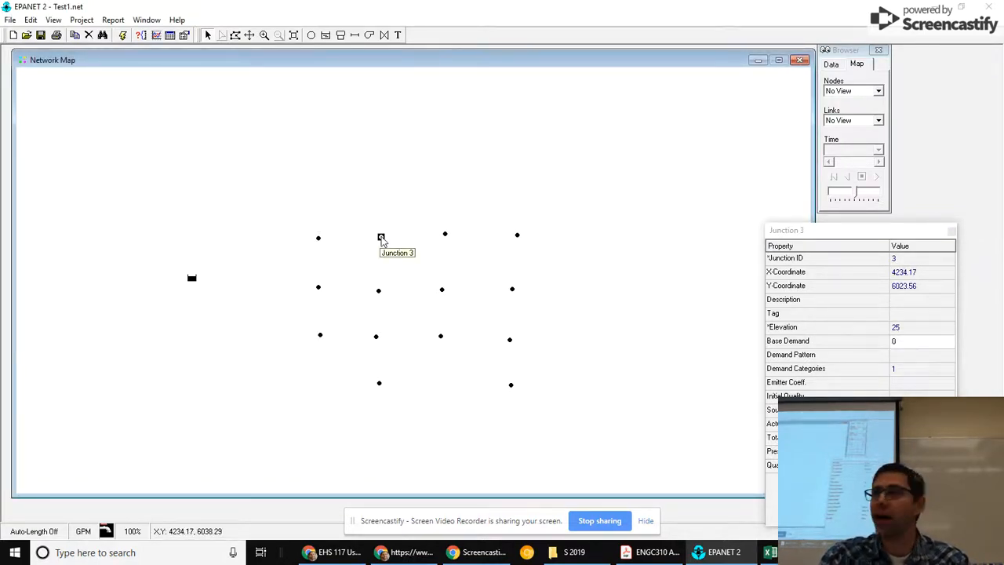
pyautogui.moveTo(145, 103)
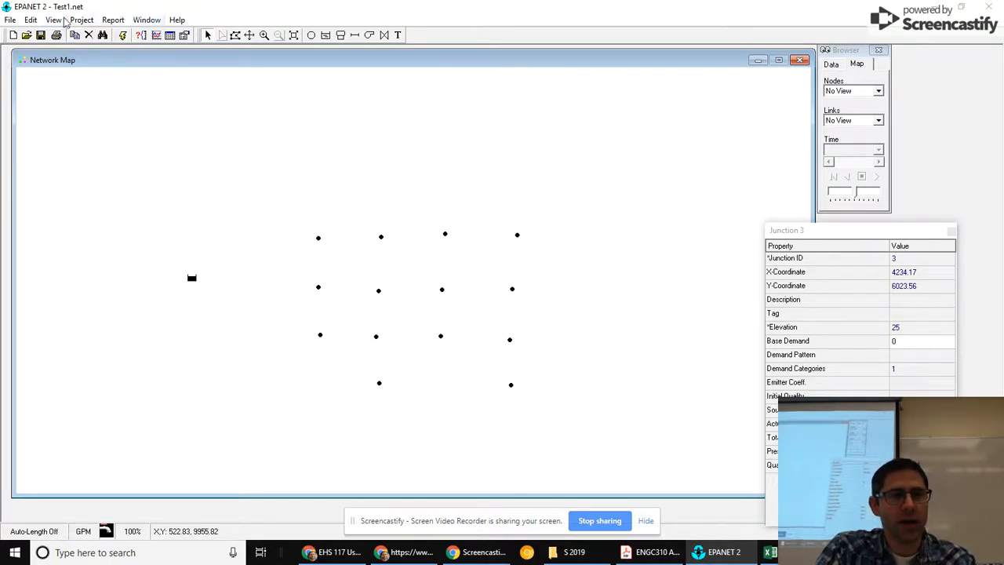
# Step: Use Edit > Select Region to outline the junction grid, then return to the Edit menu
pyautogui.click(31, 19)
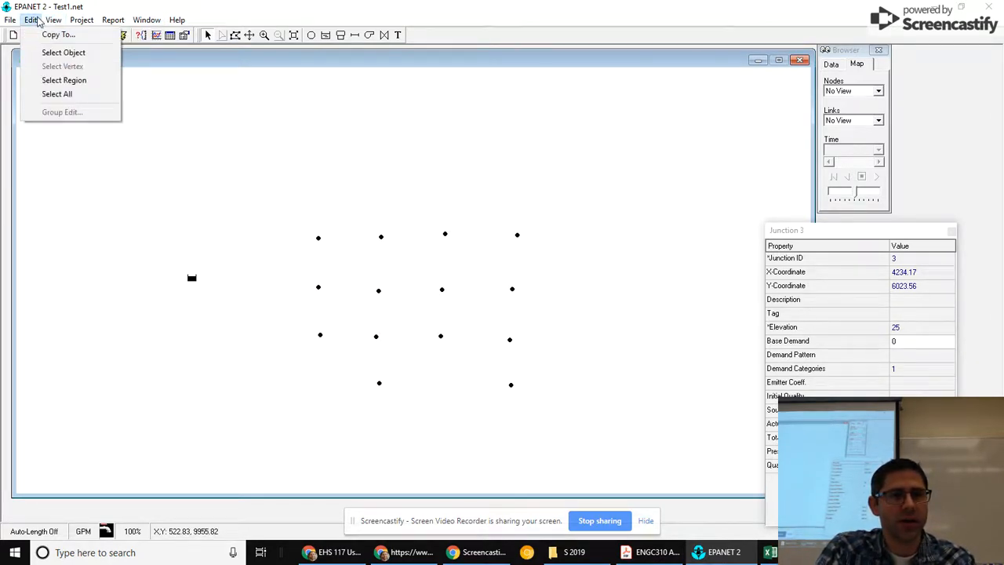
pyautogui.moveTo(62, 80)
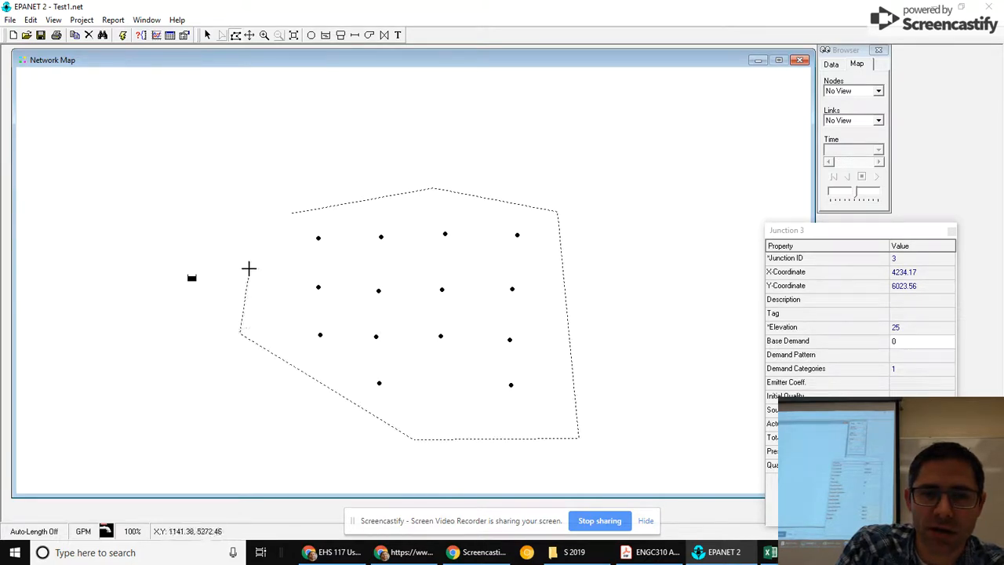
pyautogui.moveTo(259, 223)
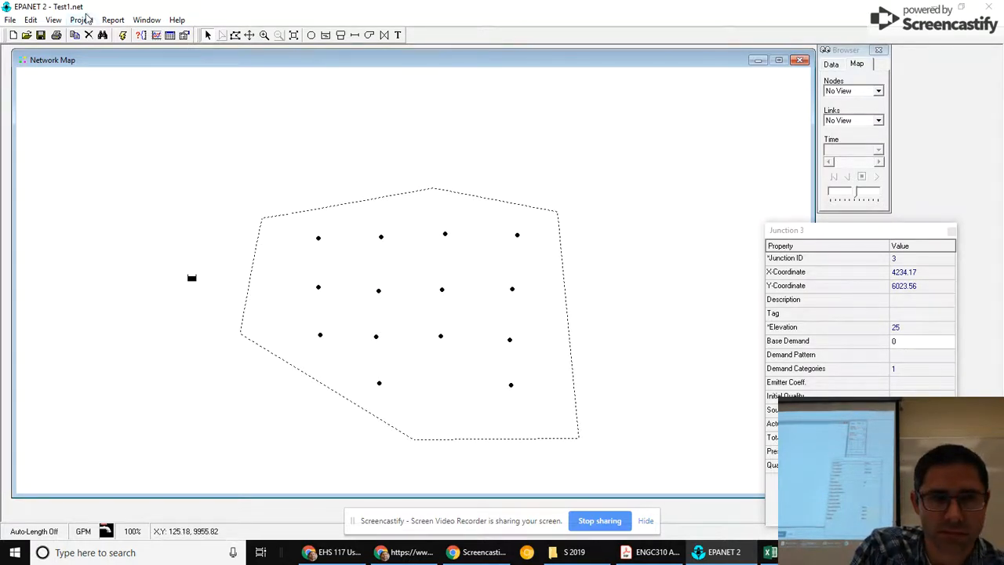
pyautogui.click(54, 19)
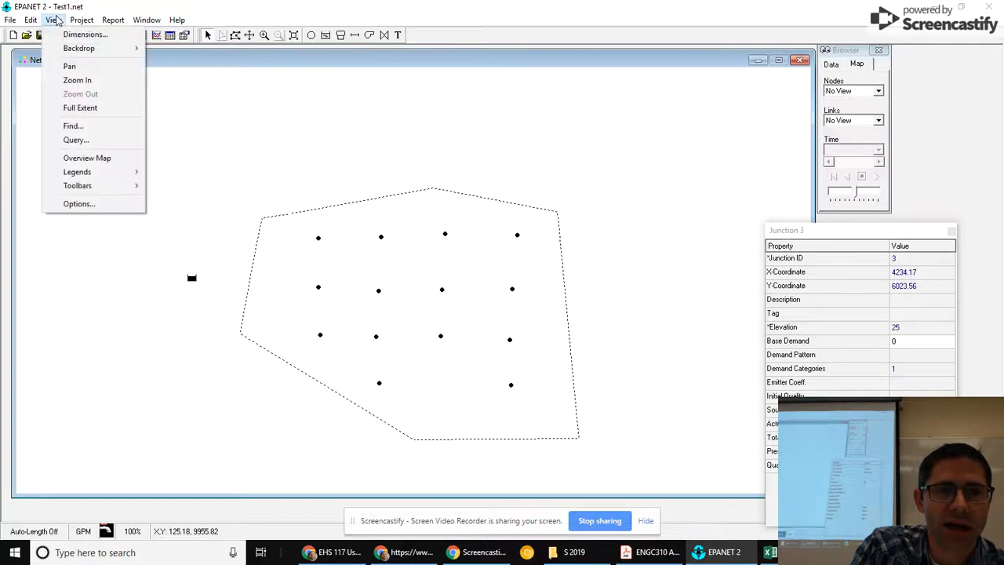
pyautogui.click(30, 19)
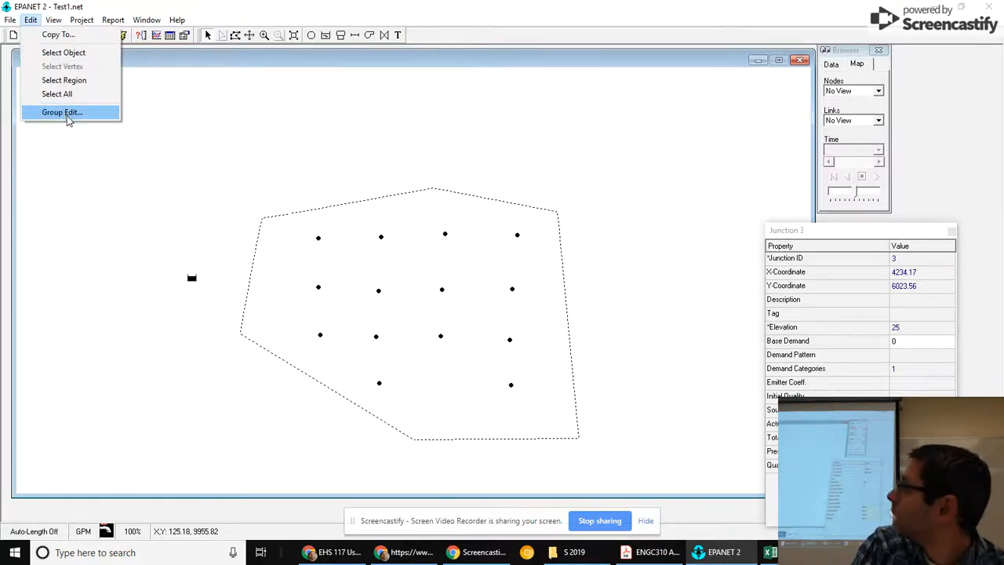
# Step: Group-edit the outlined junctions, replacing Base Demand with 4.5
pyautogui.click(62, 113)
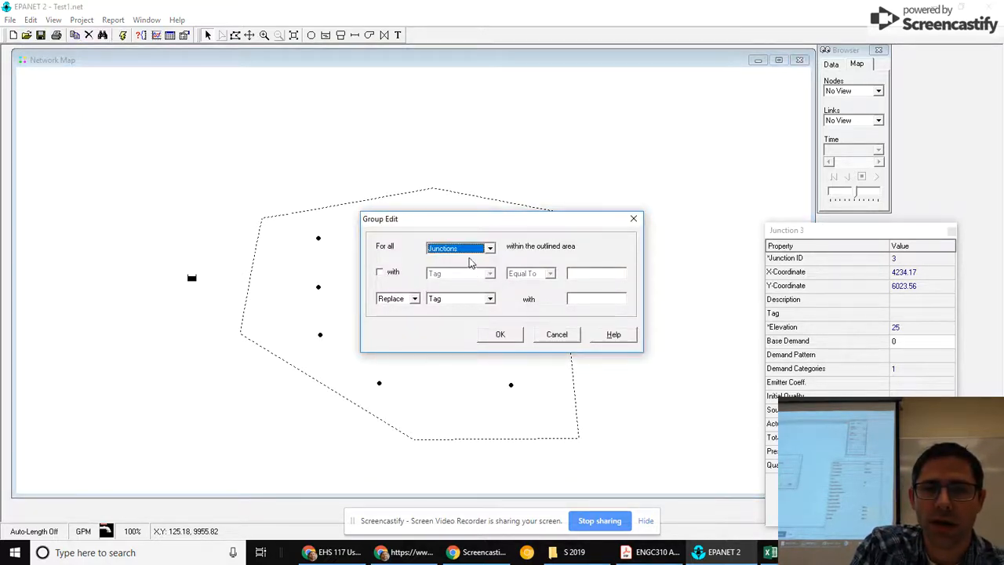
pyautogui.click(489, 247)
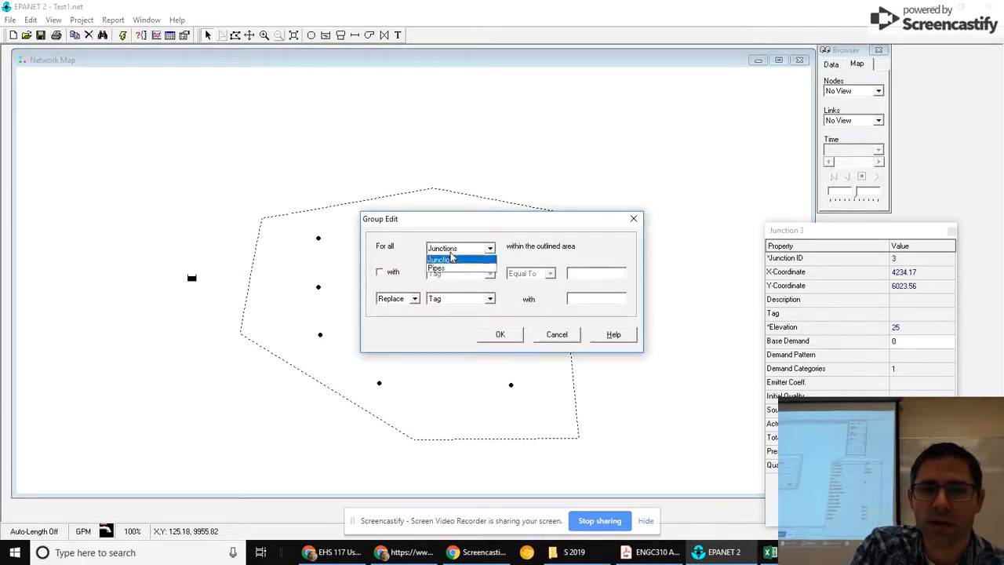
pyautogui.click(440, 259)
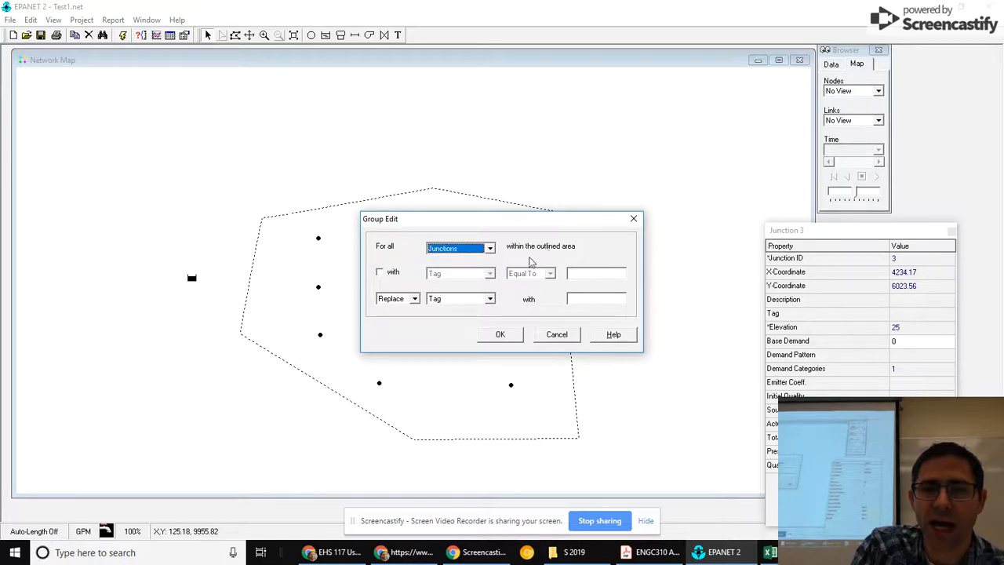
pyautogui.moveTo(439, 295)
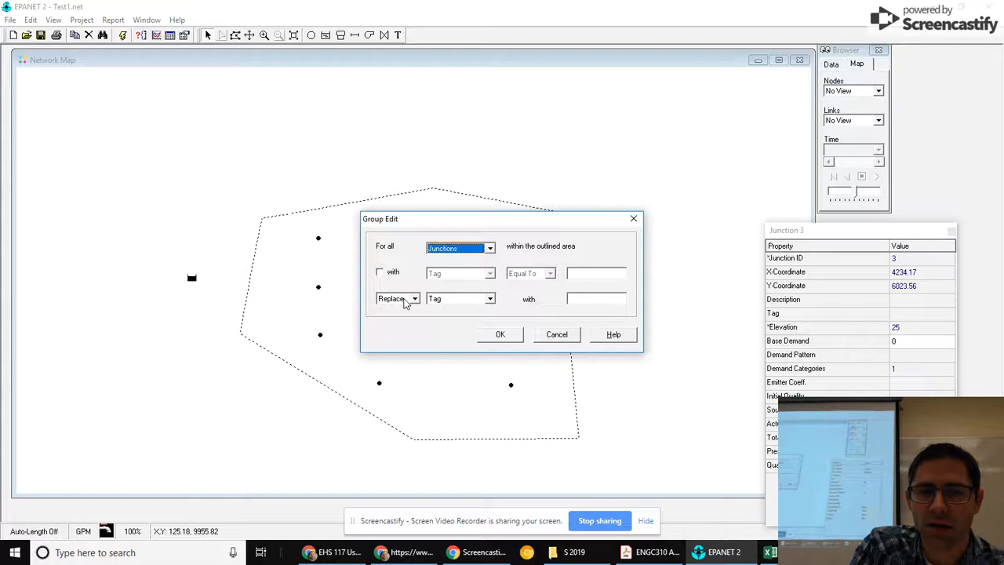
pyautogui.click(490, 298)
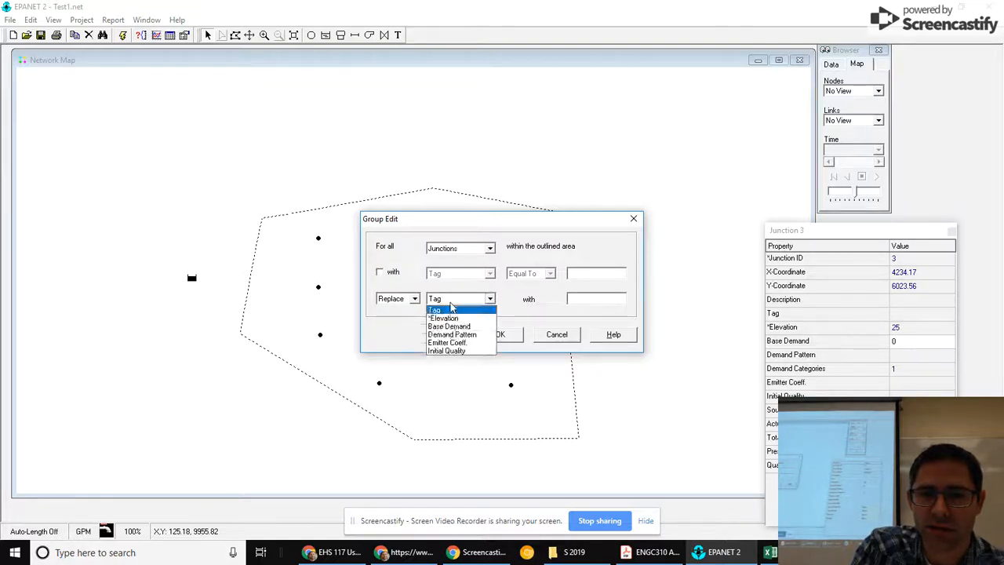
pyautogui.click(452, 325)
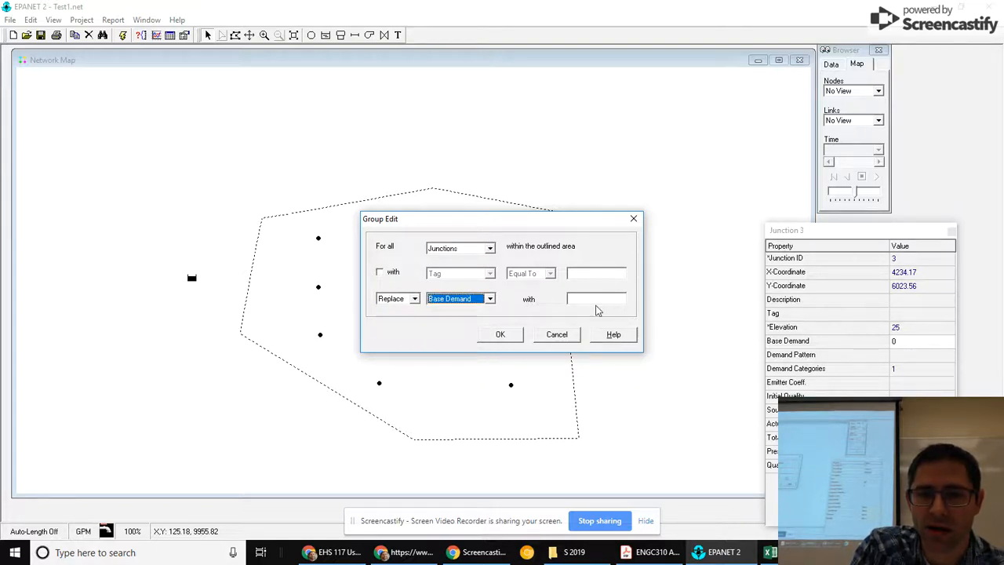
pyautogui.write('4')
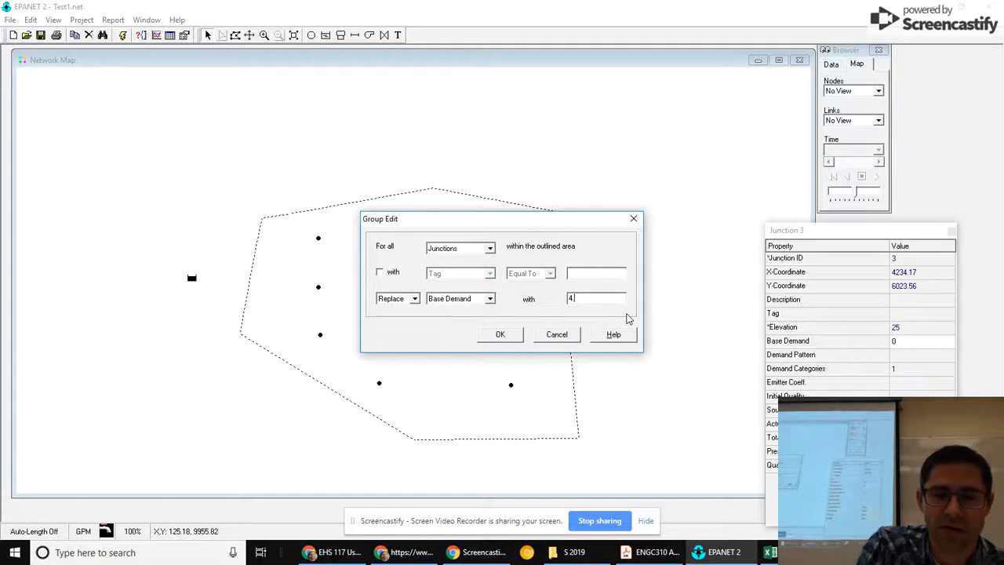
pyautogui.write('.5')
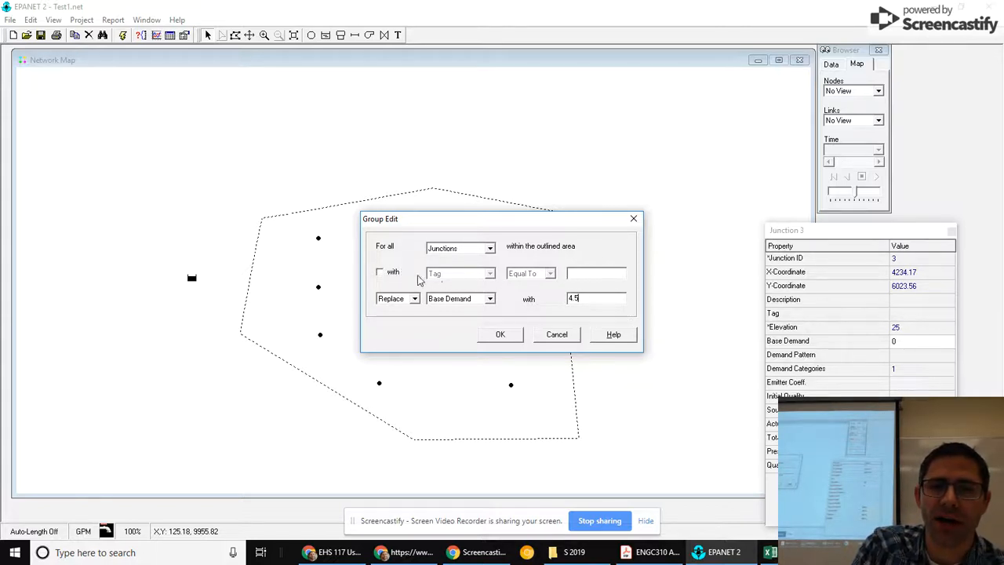
pyautogui.moveTo(496, 276)
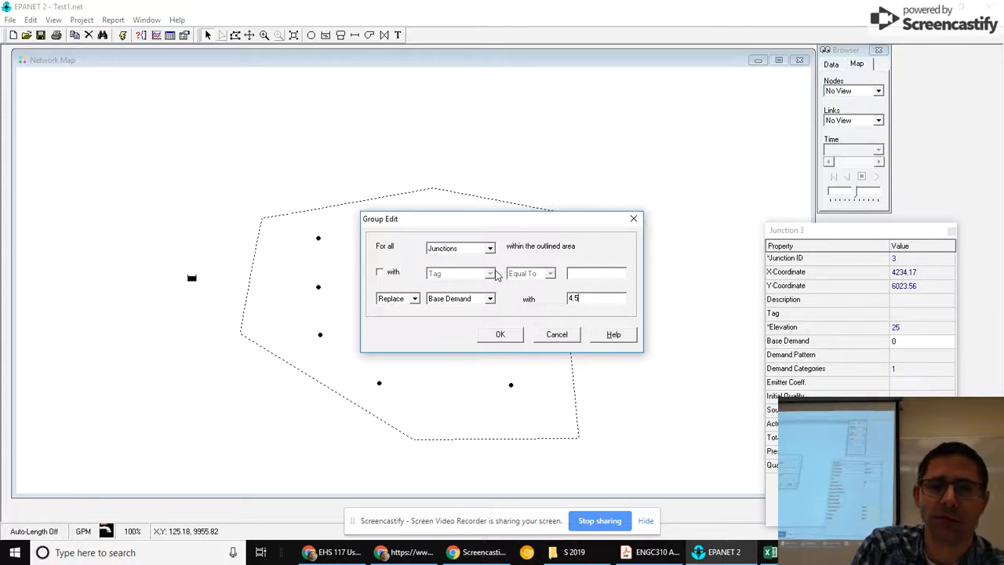
pyautogui.moveTo(422, 299)
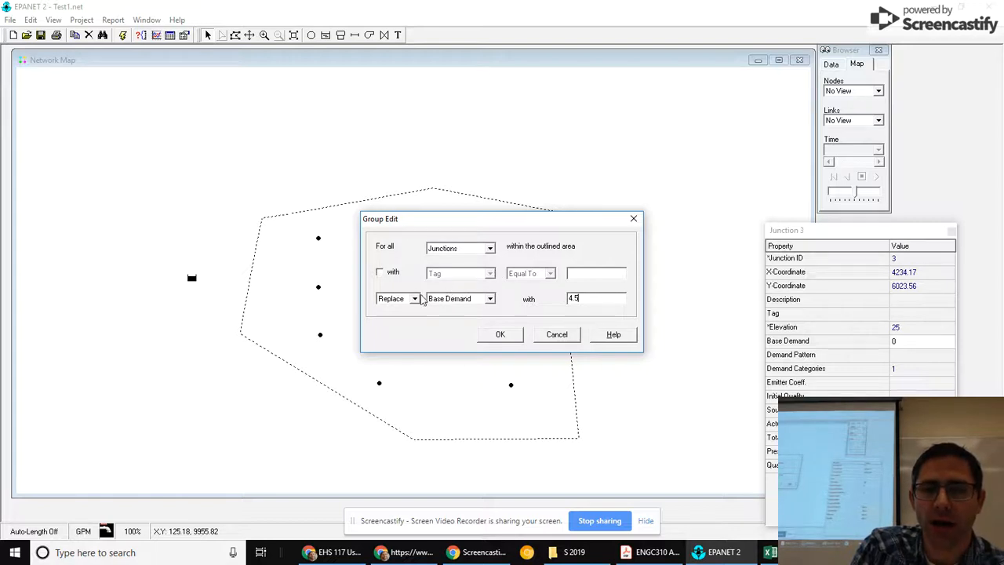
pyautogui.click(489, 298)
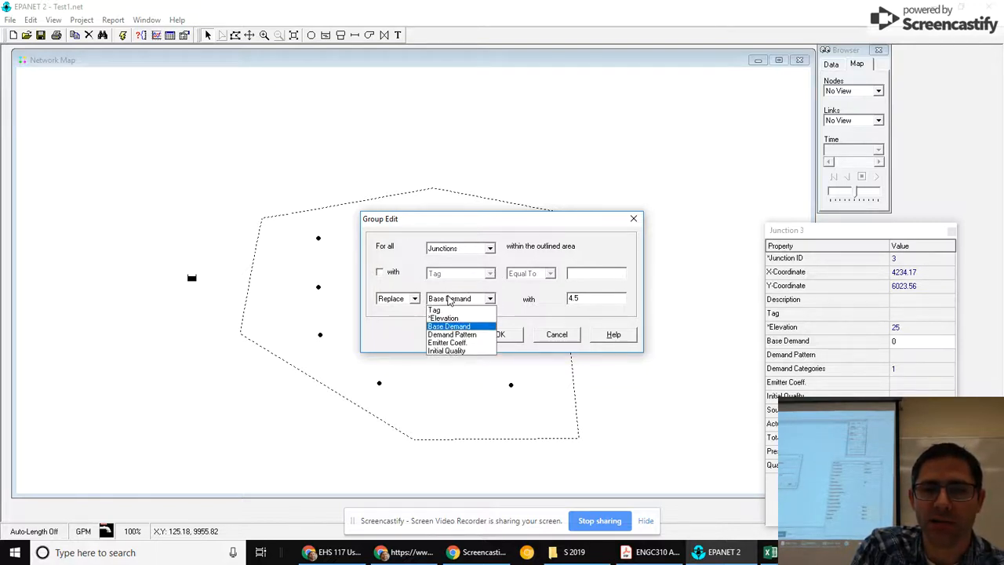
pyautogui.click(500, 334)
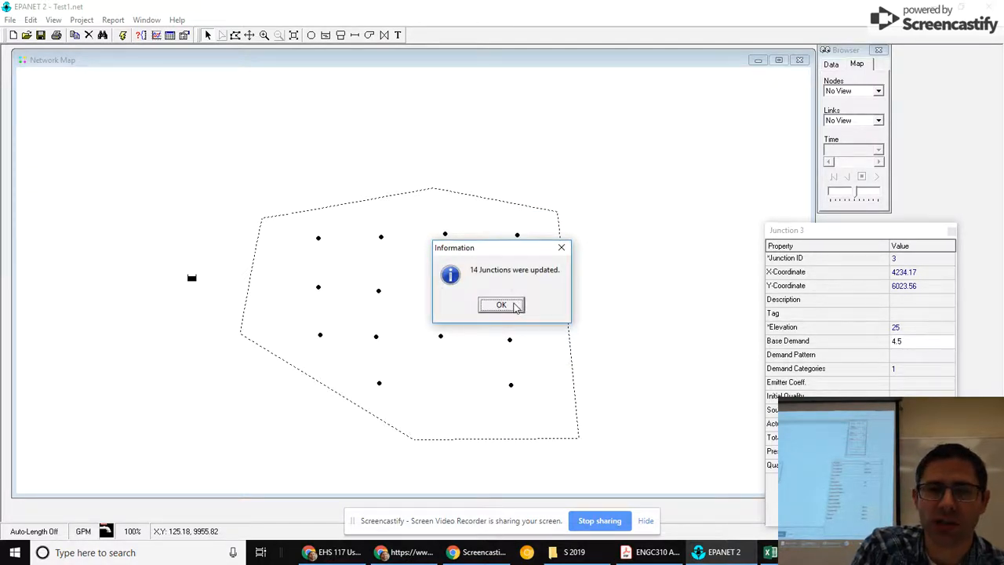
# Step: Dismiss the junctions-updated notice and spot-check base demands of Junction 5 and another junction
pyautogui.click(501, 305)
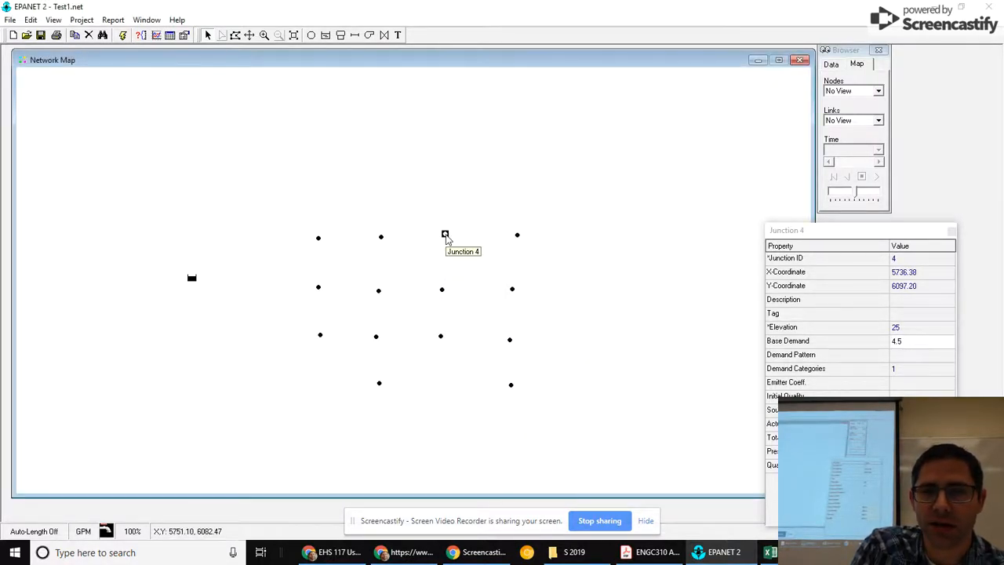
pyautogui.click(511, 289)
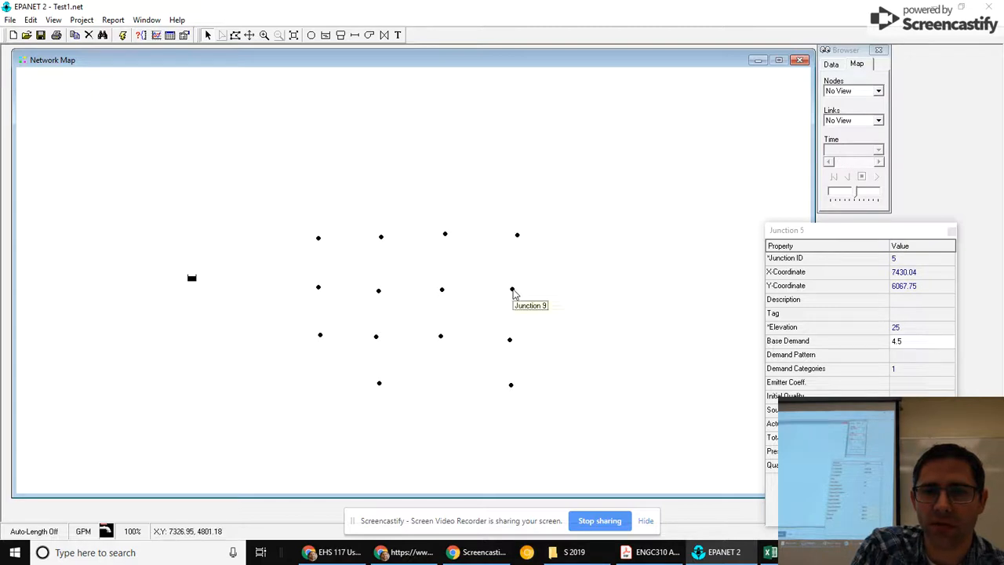
pyautogui.click(511, 290)
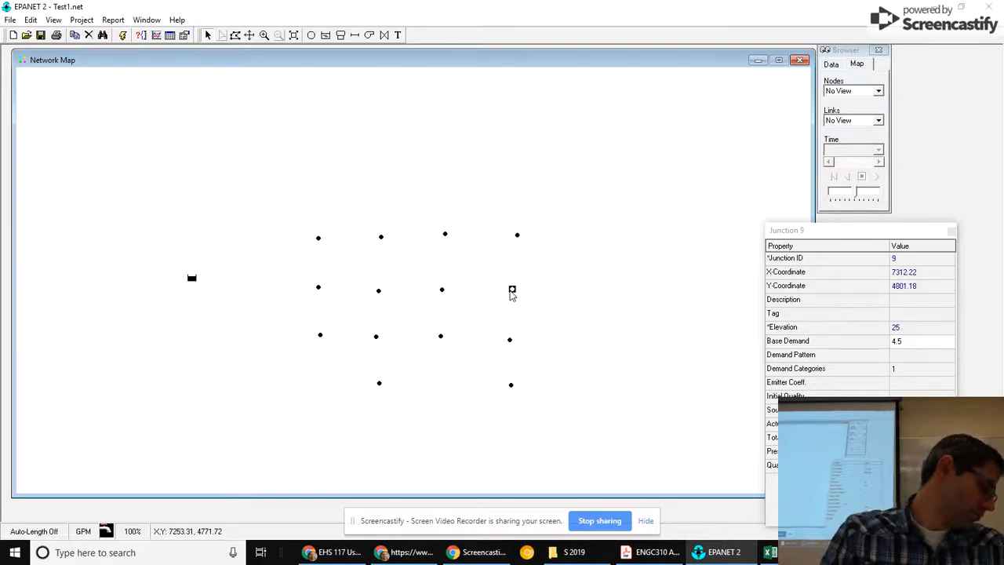
pyautogui.moveTo(496, 289)
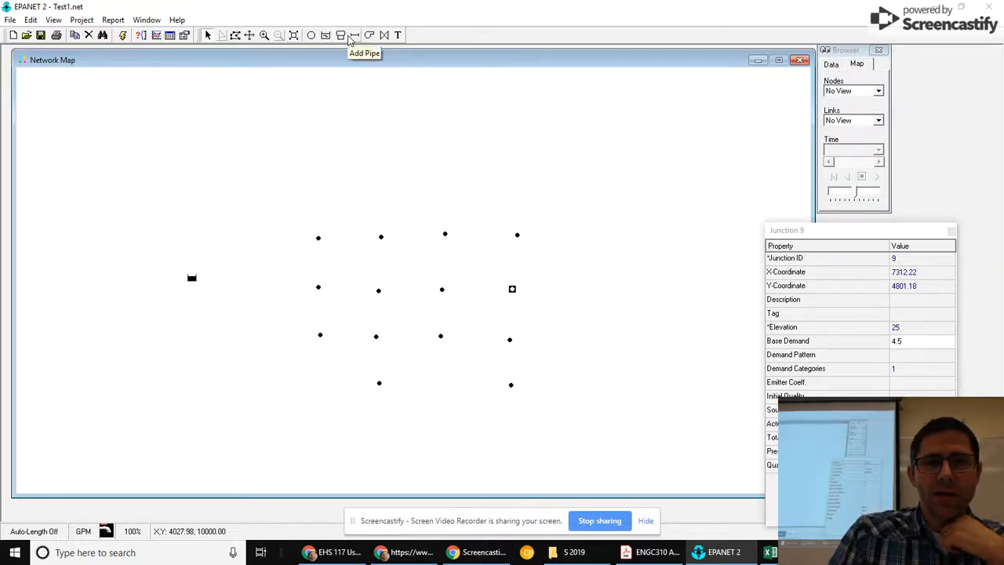
pyautogui.moveTo(340, 34)
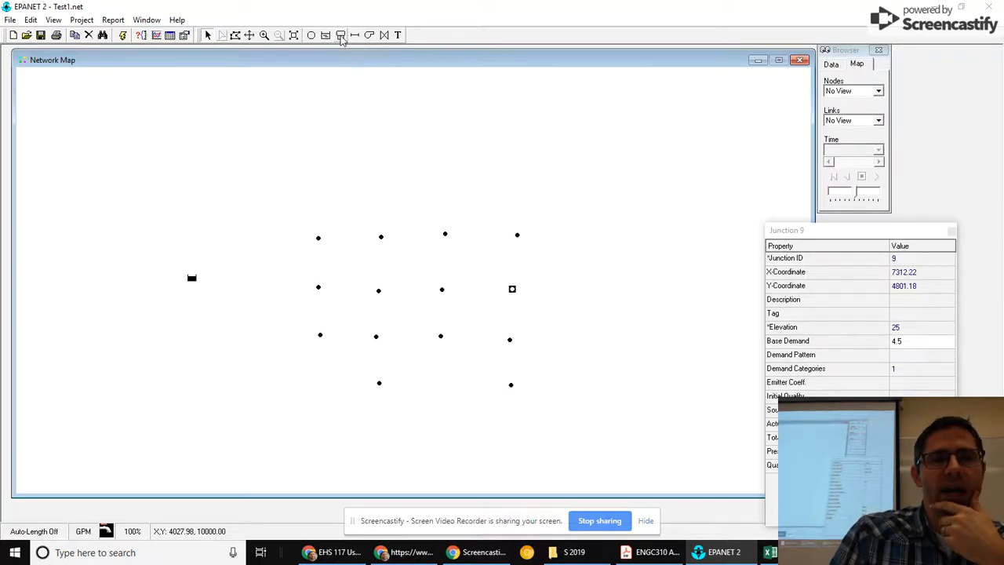
pyautogui.moveTo(340, 35)
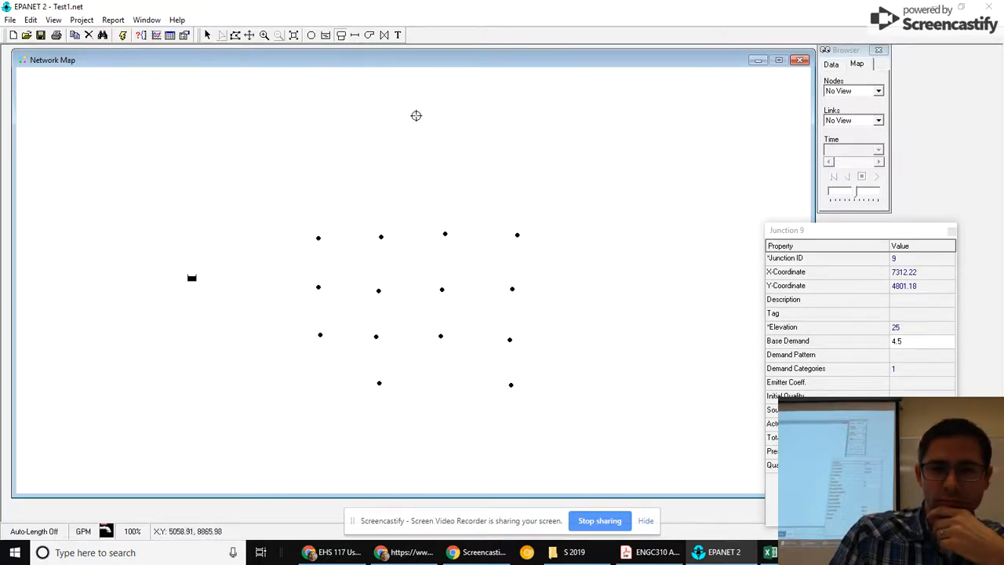
pyautogui.moveTo(442, 215)
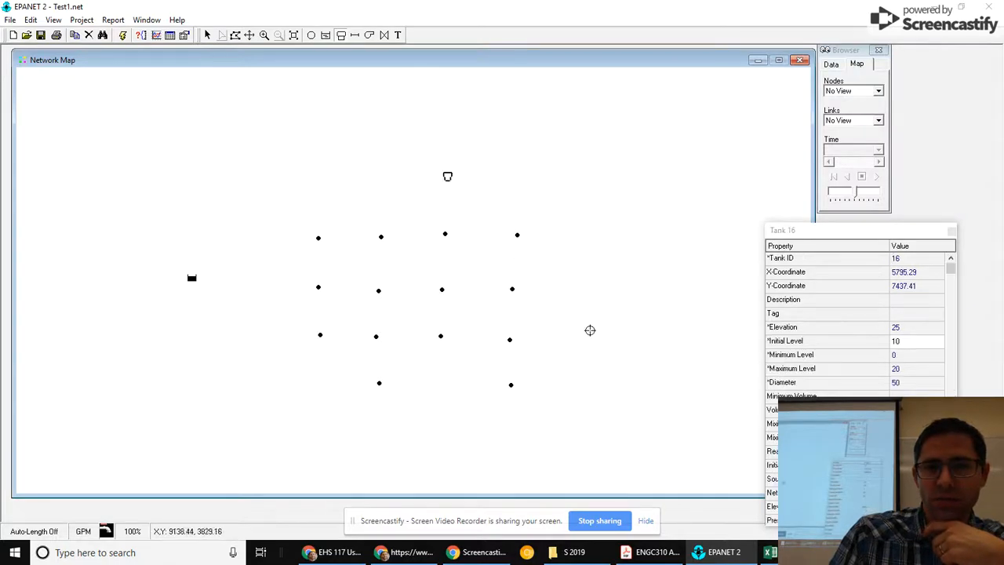
pyautogui.moveTo(609, 262)
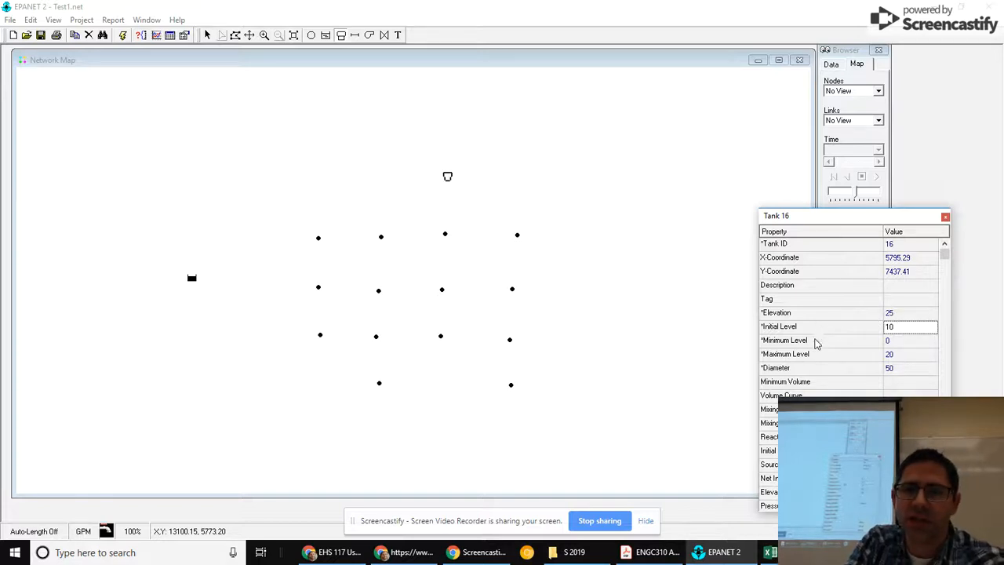
pyautogui.moveTo(808, 373)
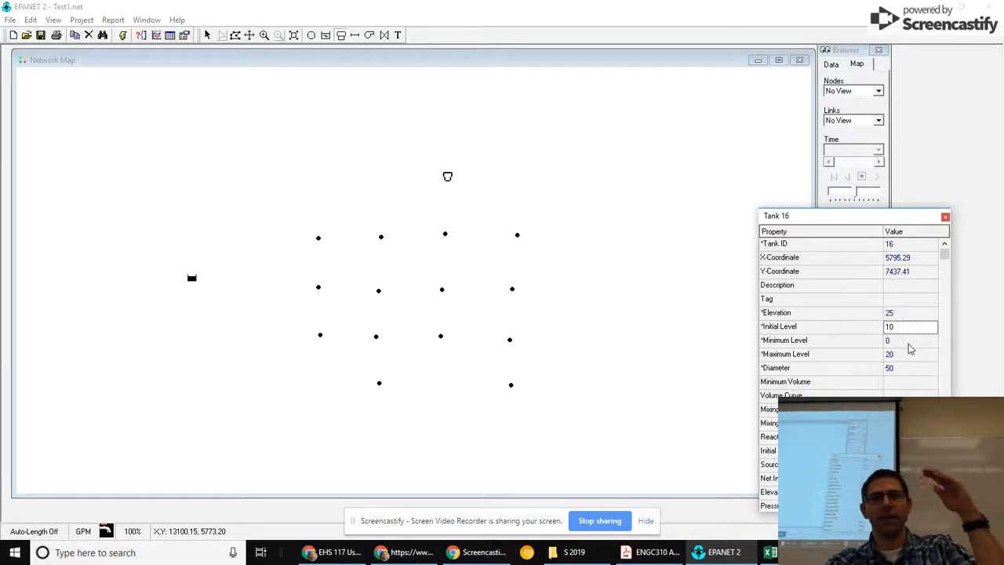
pyautogui.moveTo(901, 342)
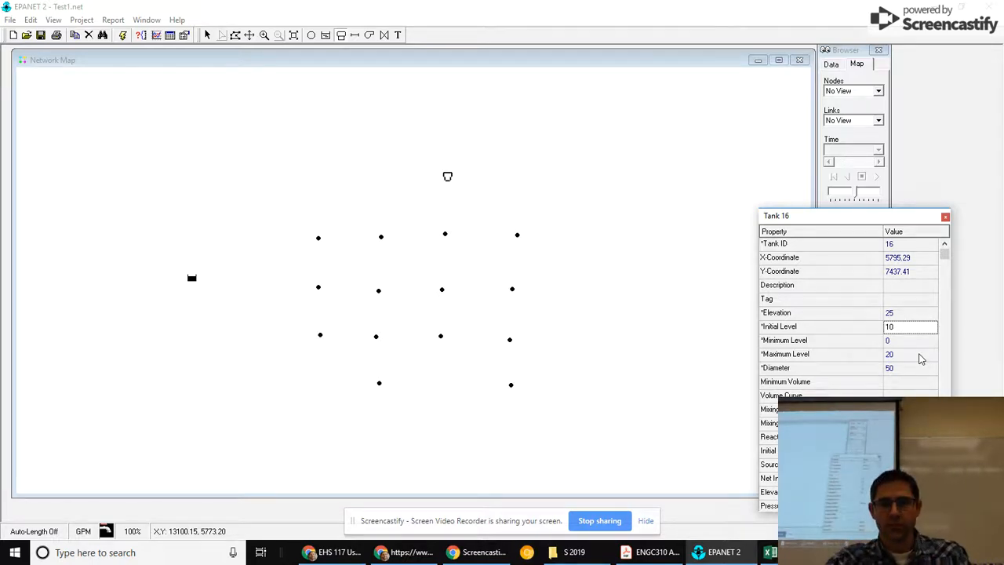
pyautogui.click(910, 367)
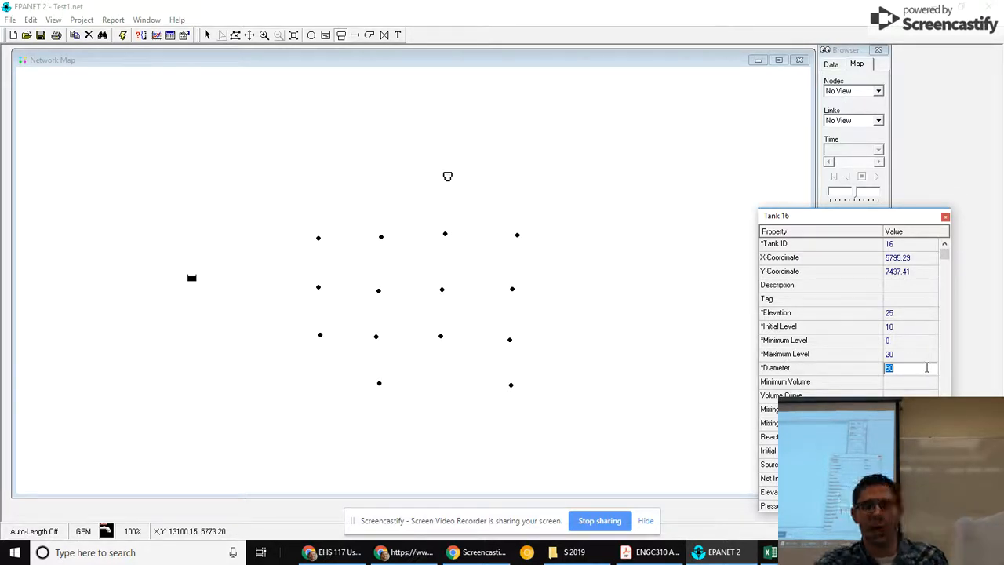
# Step: Set Tank 16's diameter to 44
pyautogui.write('44')
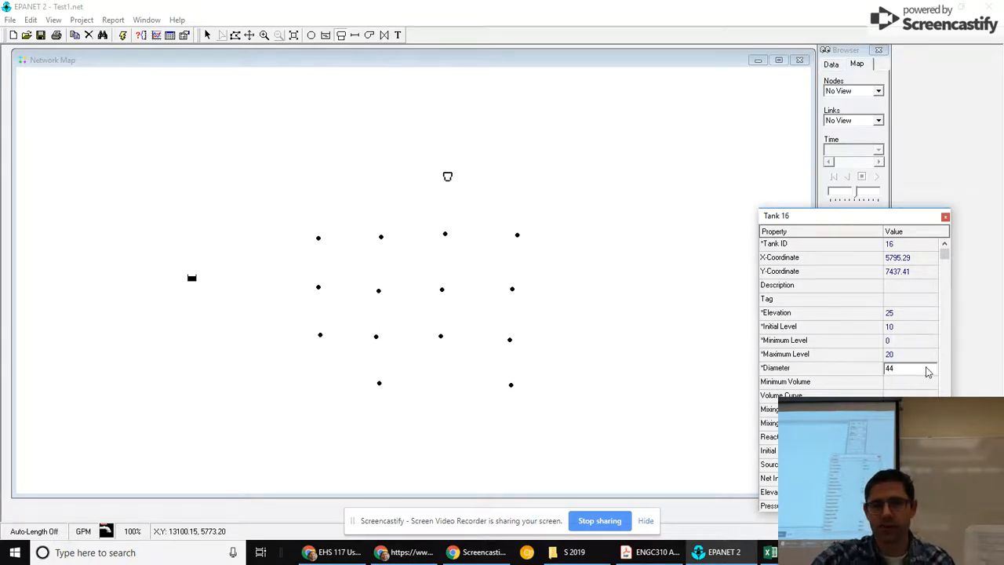
pyautogui.moveTo(902, 357)
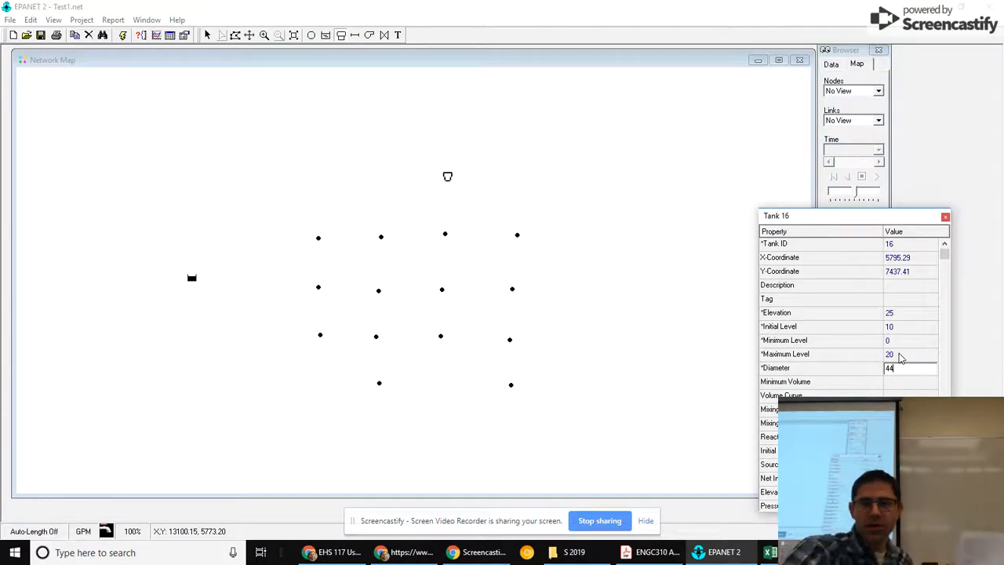
# Step: Set Tank 16's initial level to 125 and maximum level to 150
pyautogui.click(910, 325)
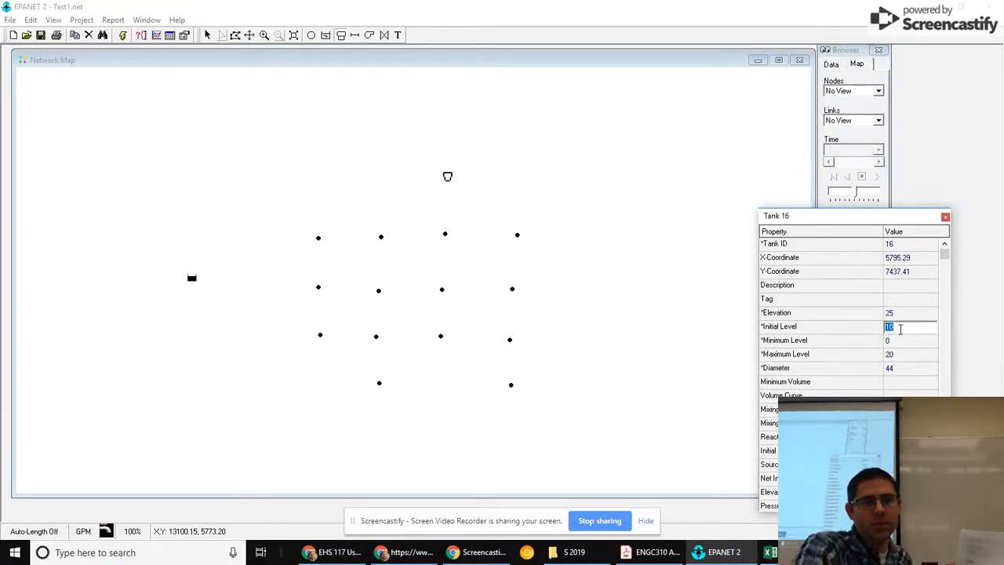
pyautogui.write('125')
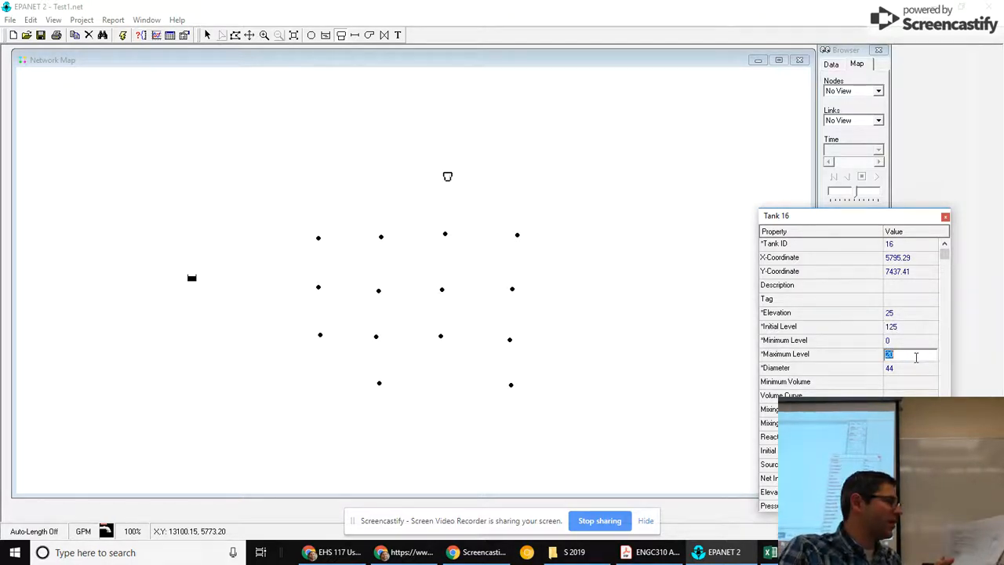
pyautogui.write('1')
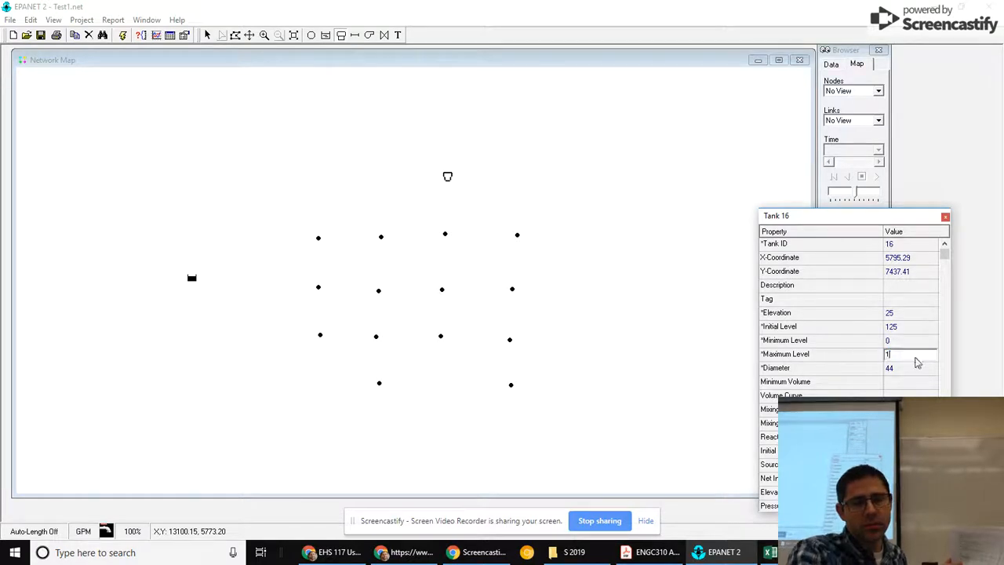
pyautogui.write('150')
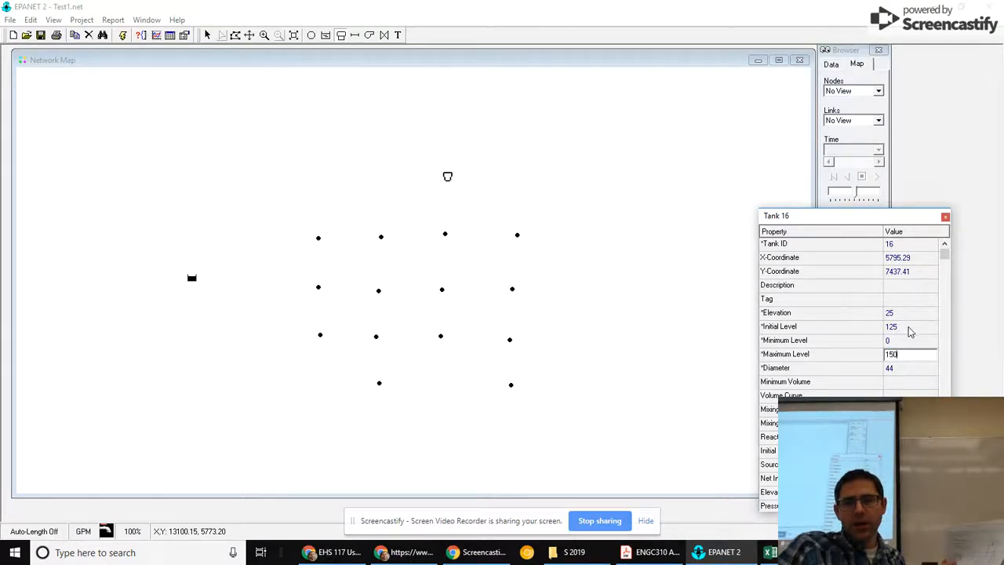
pyautogui.click(910, 326)
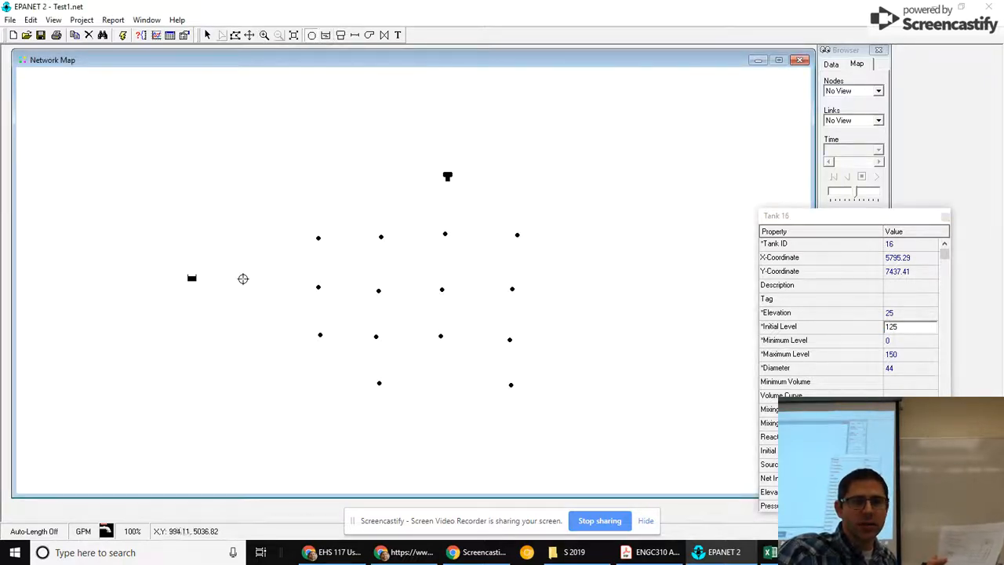
pyautogui.moveTo(223, 278)
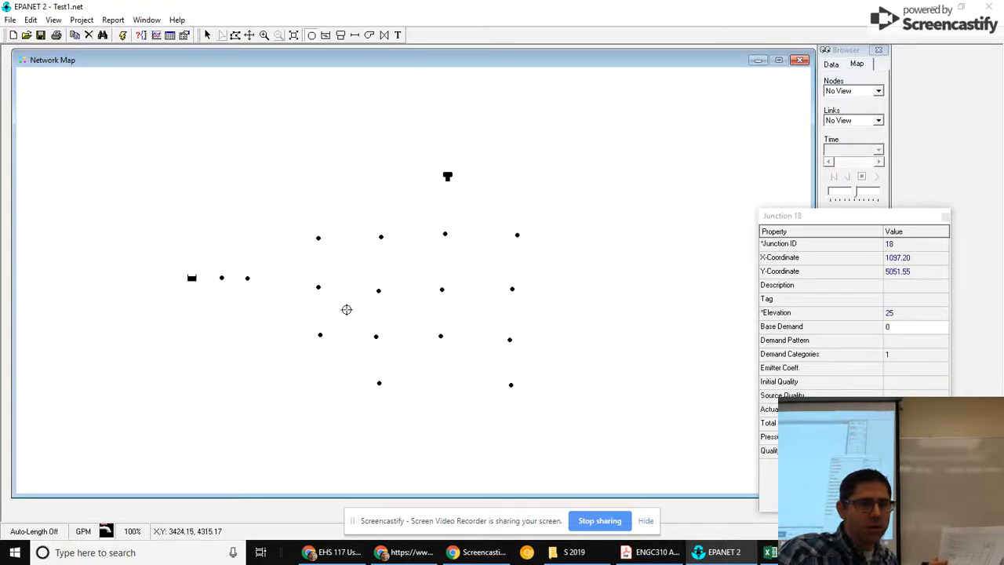
pyautogui.moveTo(347, 305)
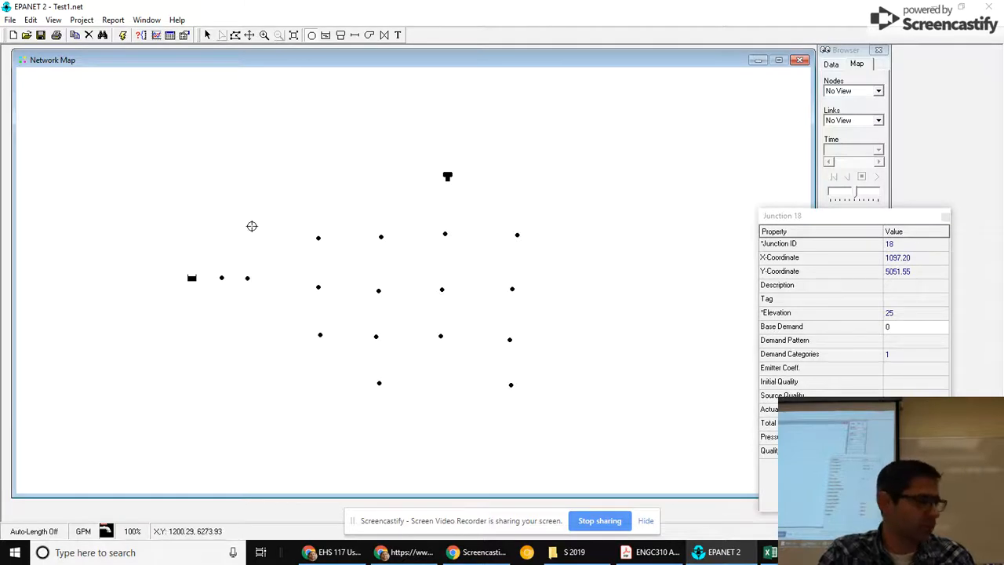
pyautogui.moveTo(234, 135)
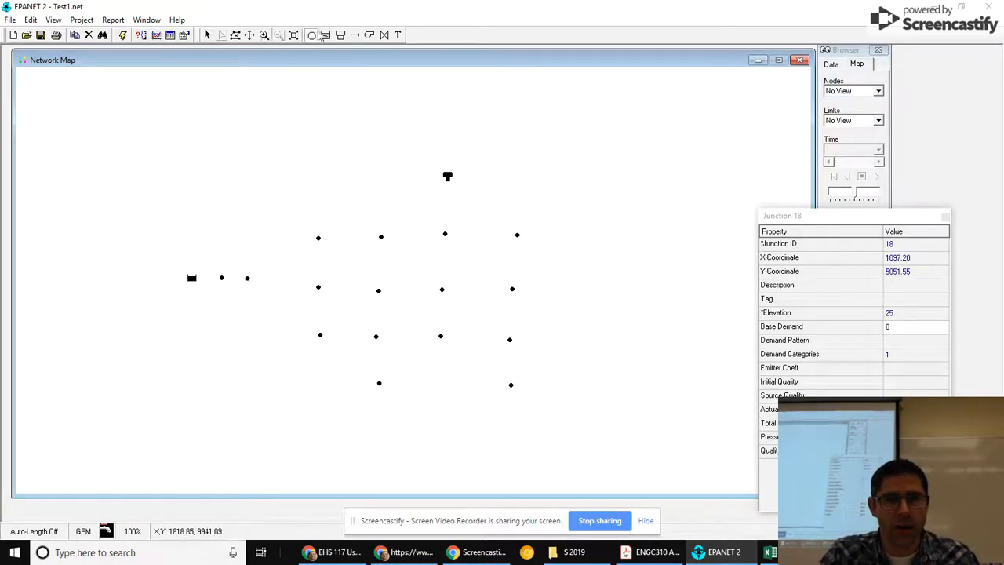
pyautogui.moveTo(355, 35)
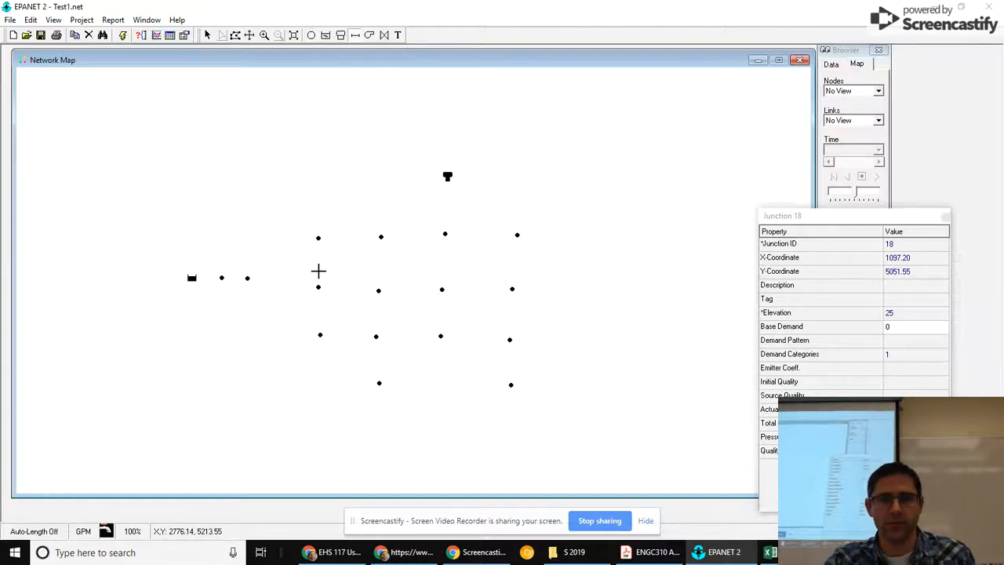
pyautogui.moveTo(330, 251)
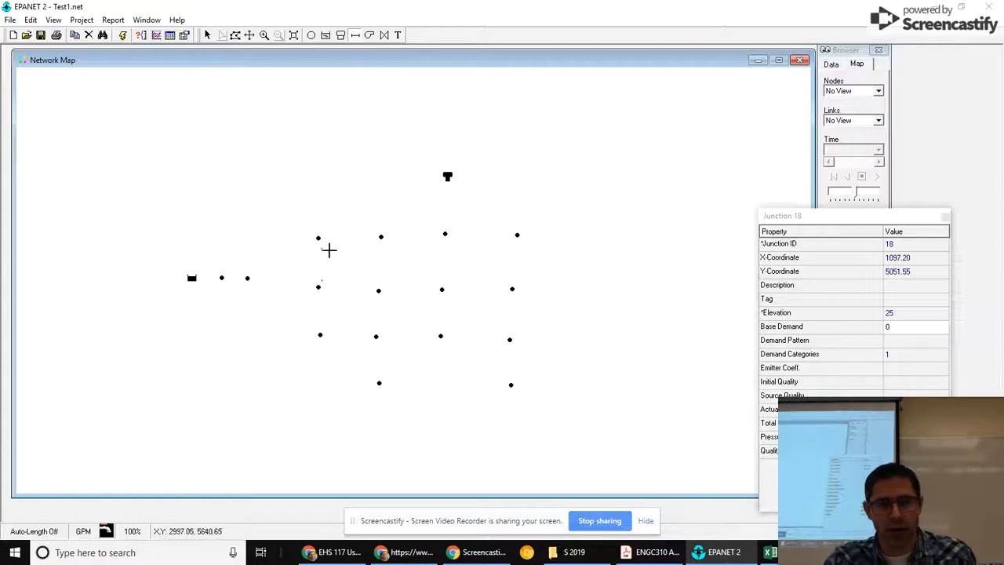
pyautogui.moveTo(318, 235)
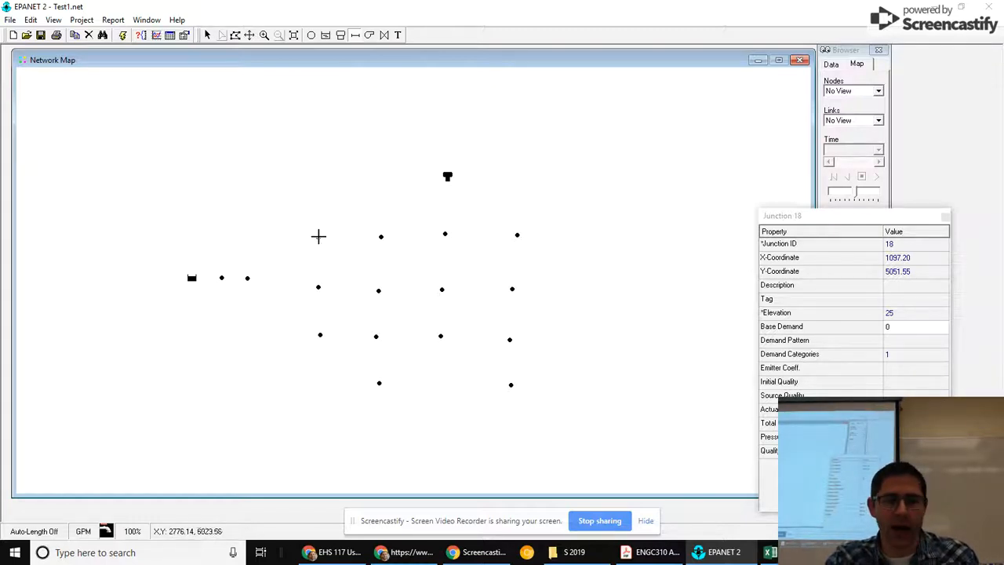